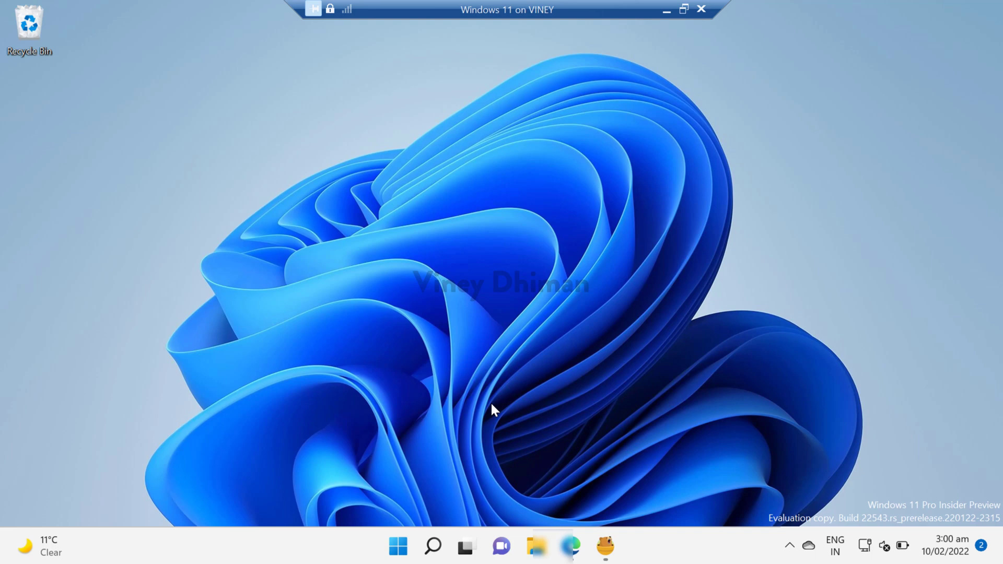
mouse_move(470, 465)
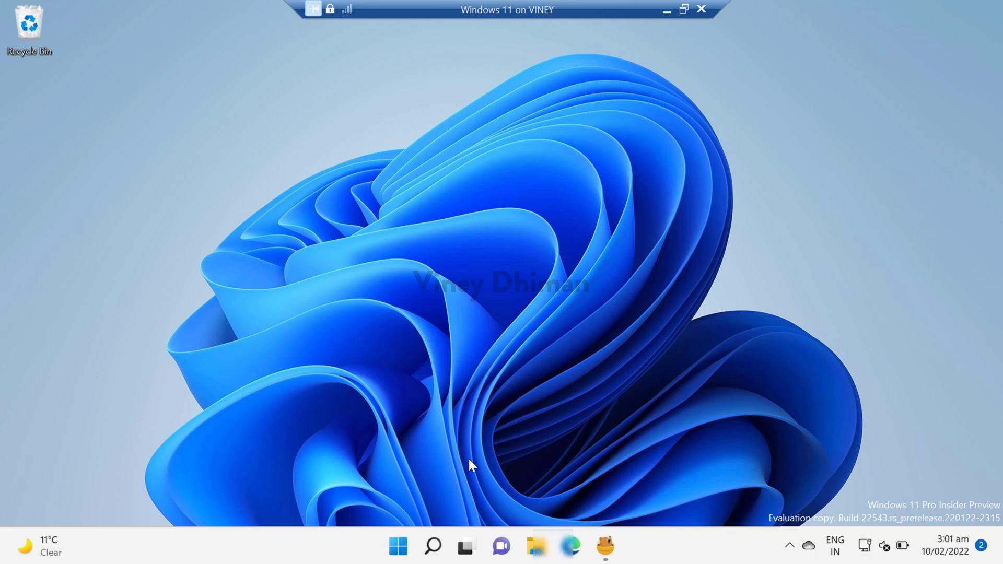
mouse_move(431, 536)
text(micr)
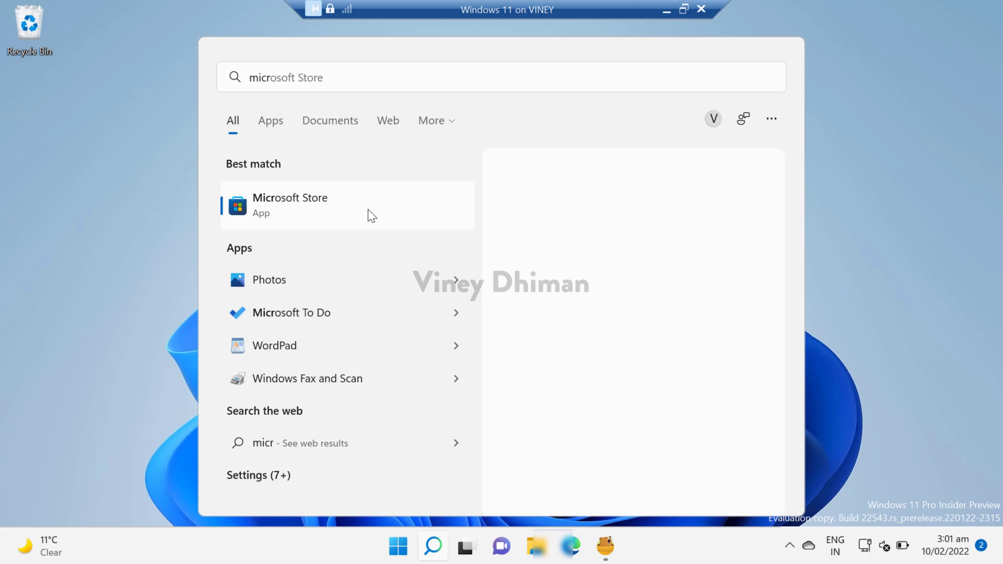
Step: Open Microsoft Store and search for 'microsoft defender'
click(290, 204)
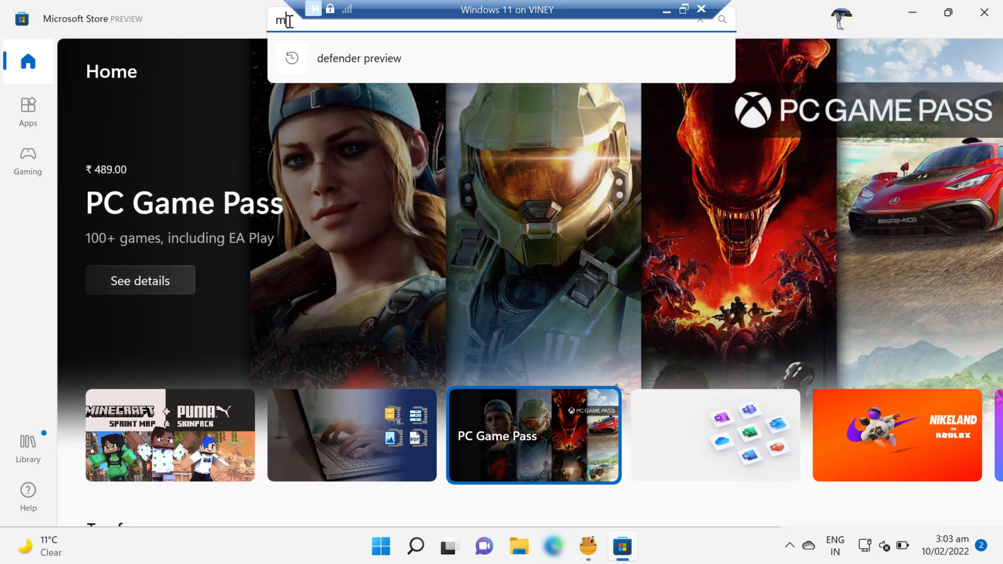
text(icrosoft defender)
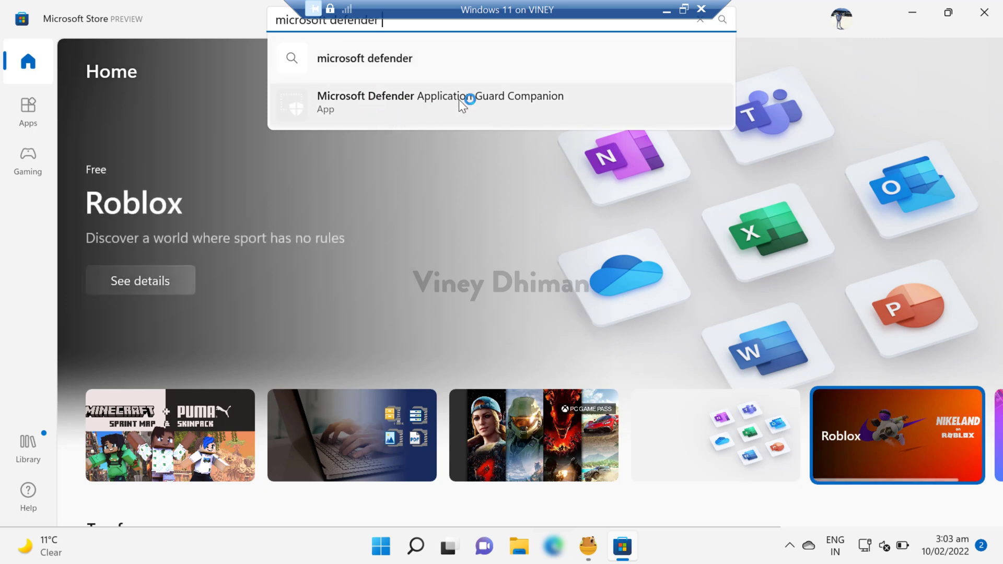
mouse_move(832, 83)
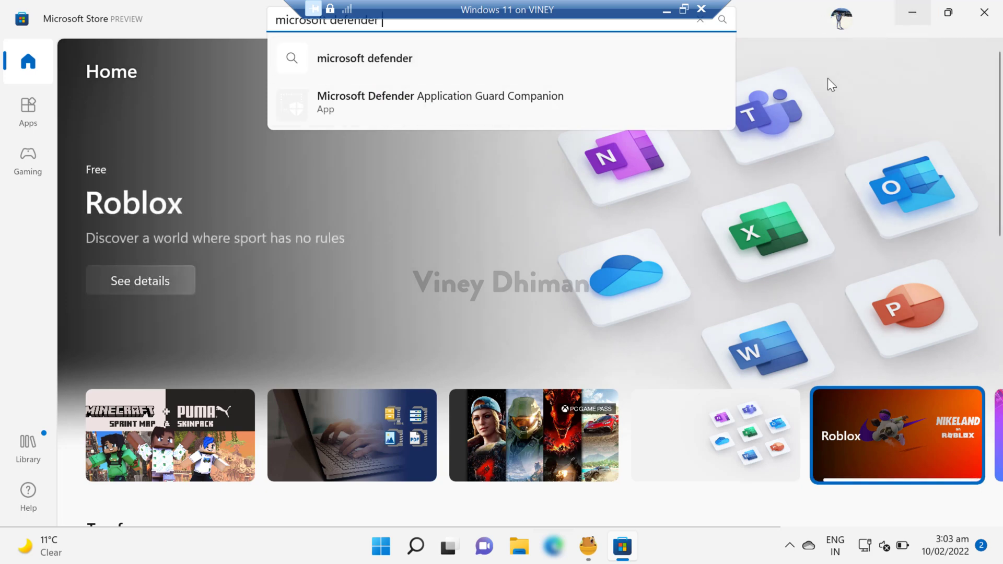
Step: Load the Microsoft Defender Preview product page in Microsoft Edge
click(984, 12)
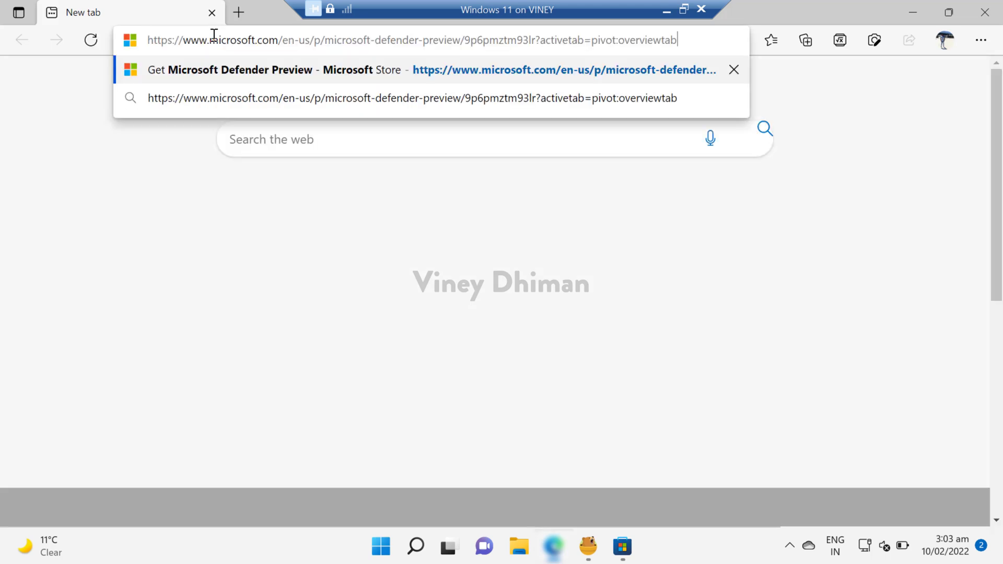
key(Return)
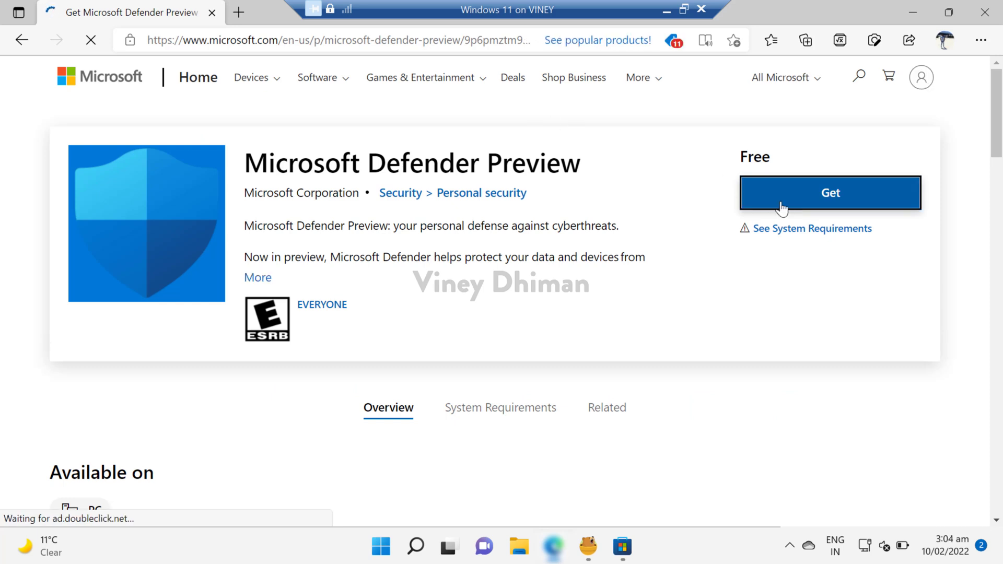
Step: Get Microsoft Defender Preview from the web page and let it open in Microsoft Store
click(829, 193)
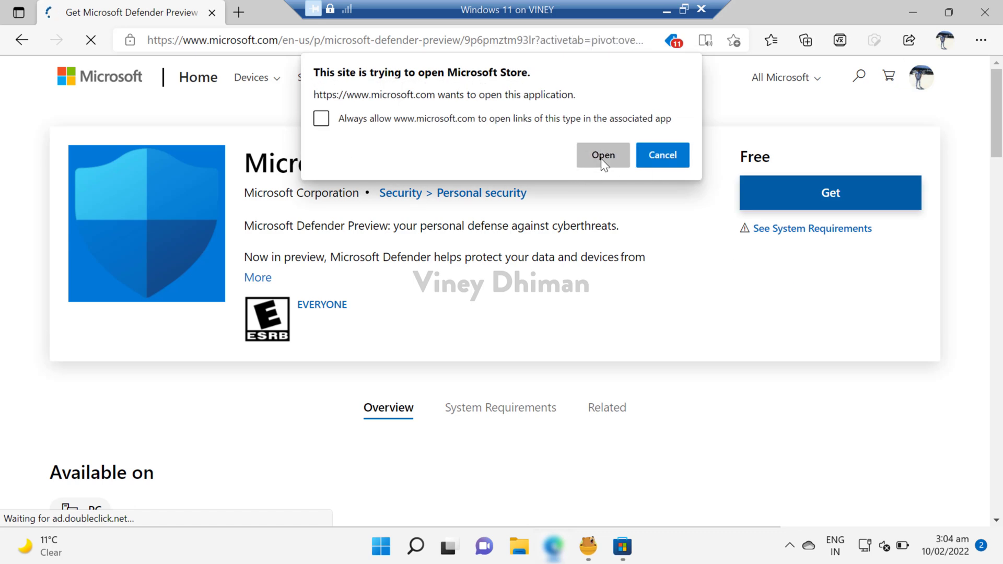
click(601, 155)
text(microsoft defender)
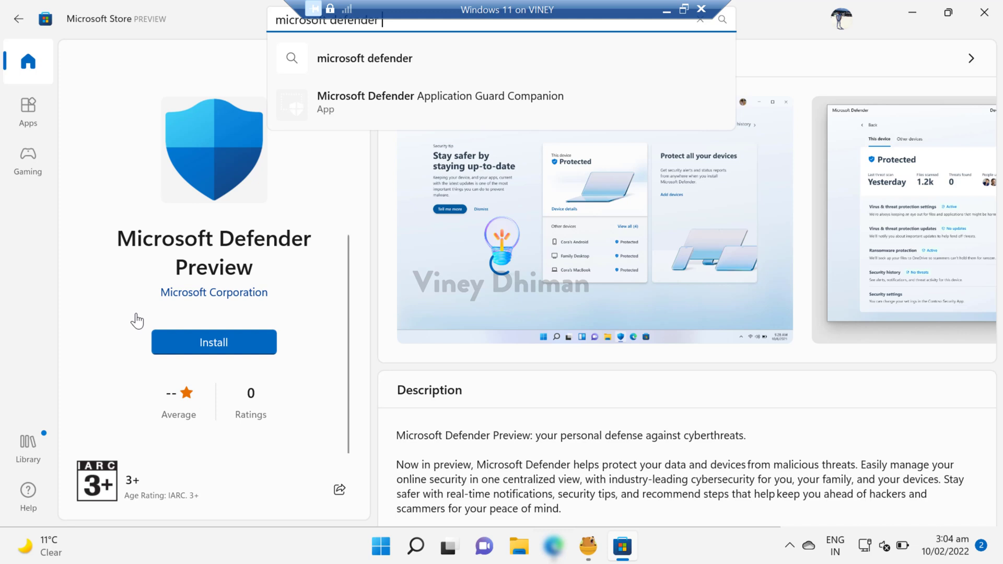
mouse_move(214, 341)
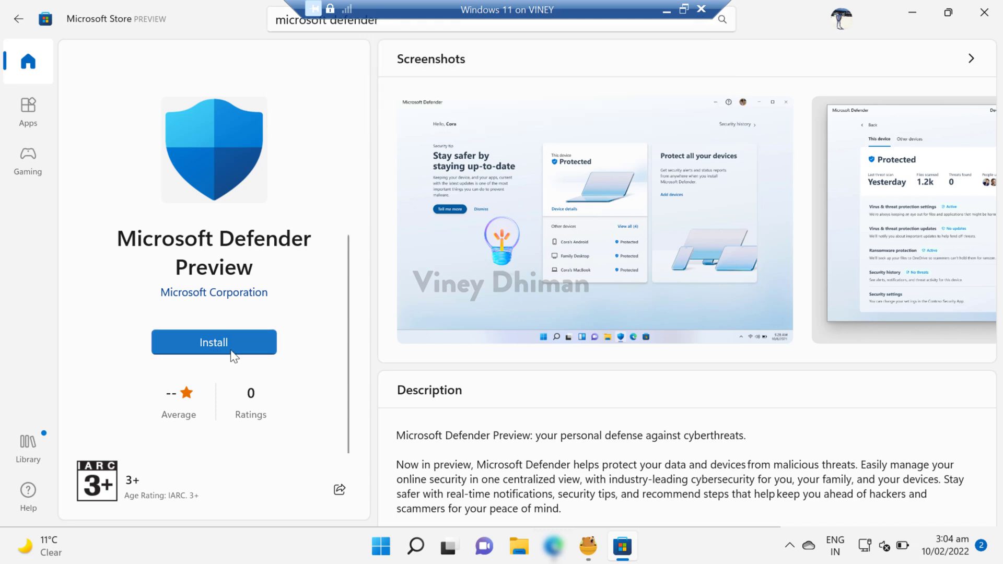
Step: Install Microsoft Defender Preview from its Store page until it offers Open
click(213, 342)
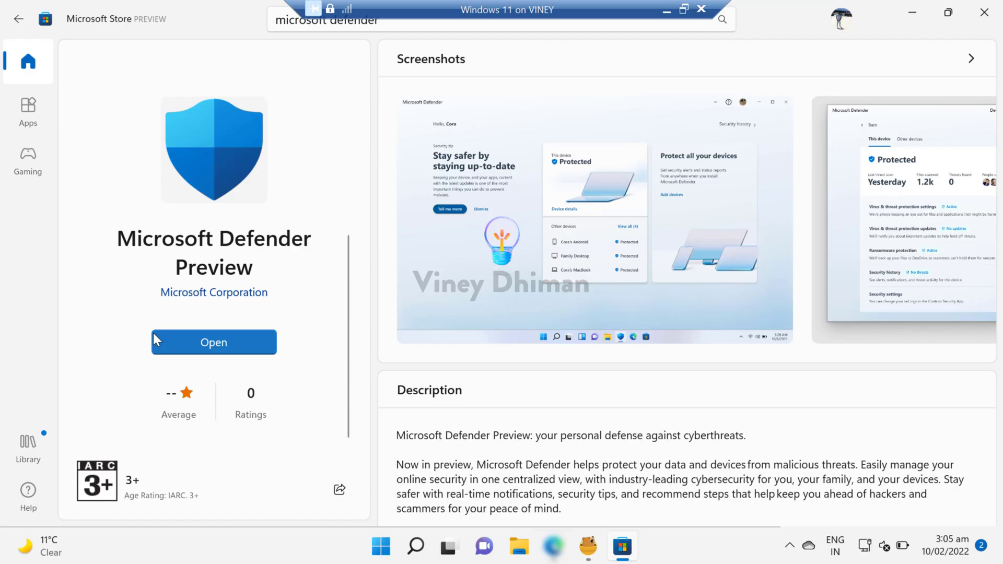
mouse_move(229, 348)
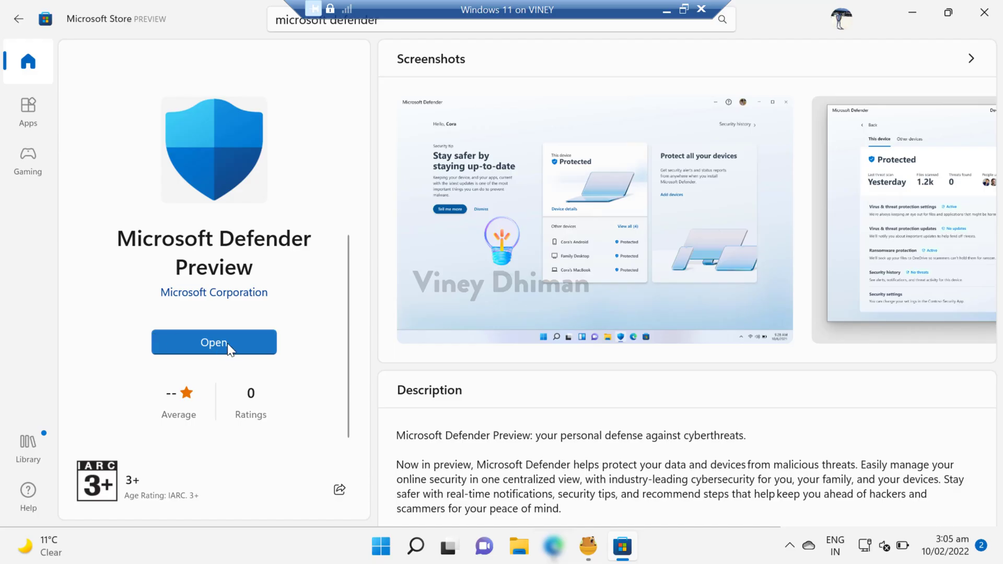
Step: Launch Defender Preview and sign in with the suggested Microsoft account
click(214, 342)
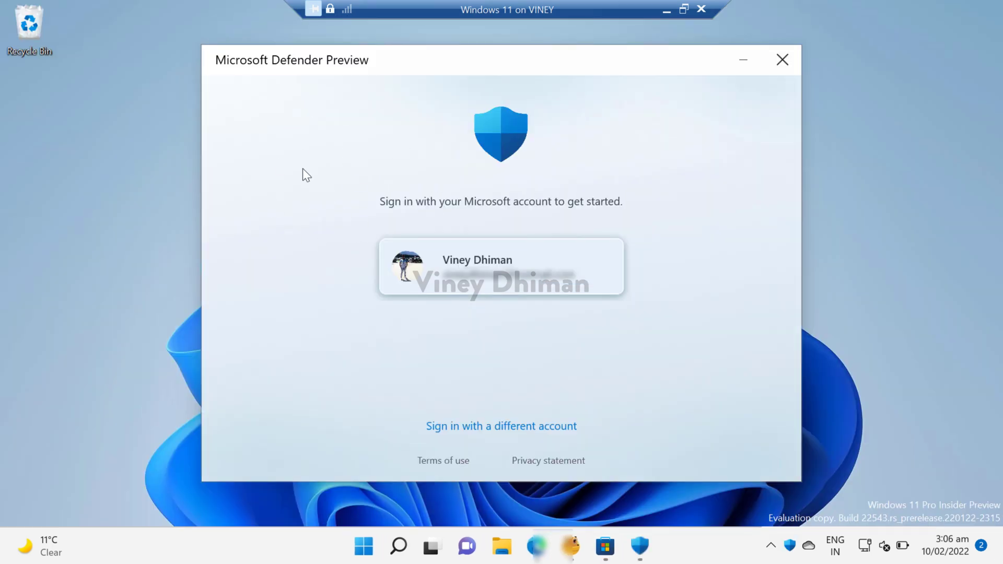
mouse_move(328, 171)
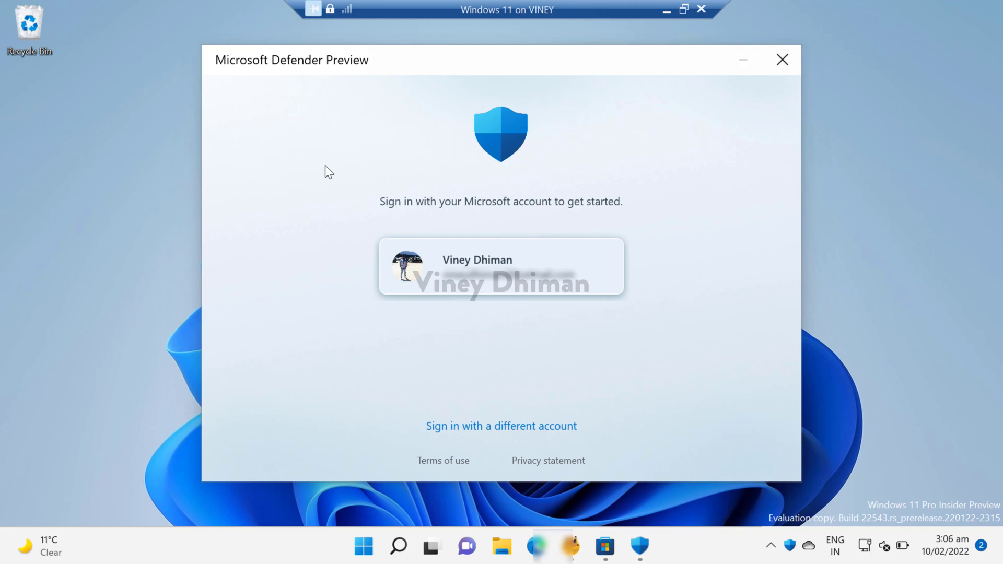
mouse_move(416, 297)
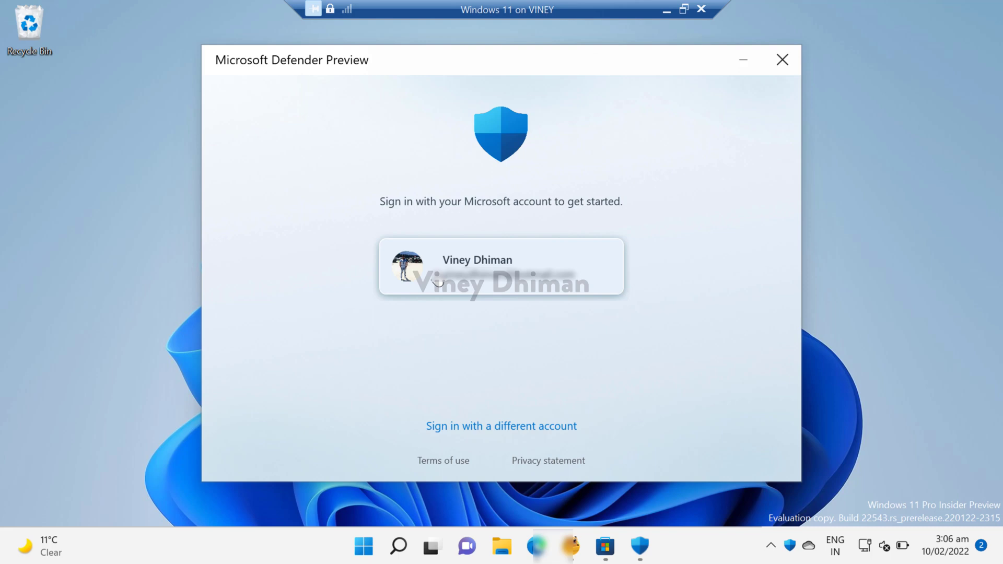
mouse_move(460, 433)
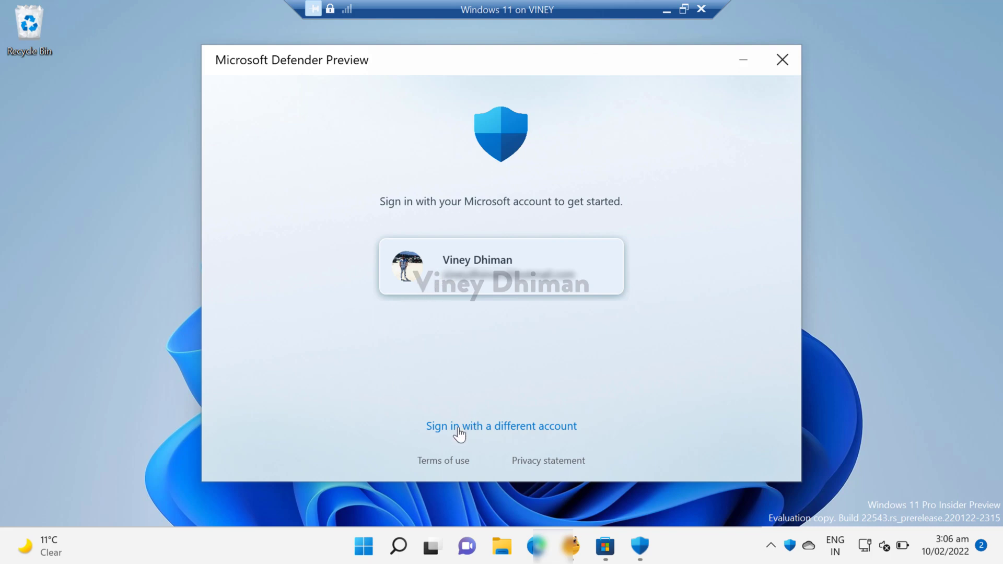
mouse_move(516, 386)
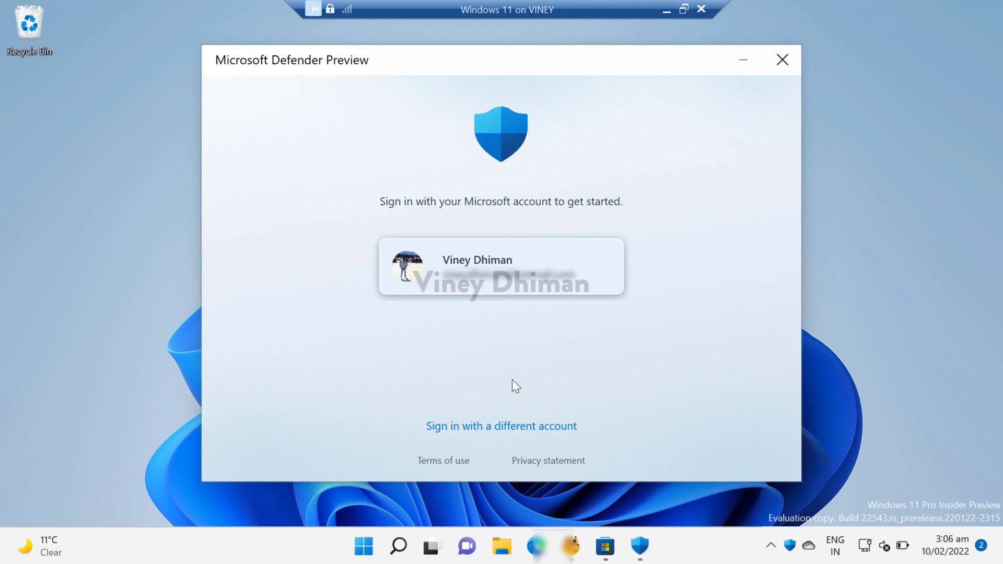
mouse_move(570, 369)
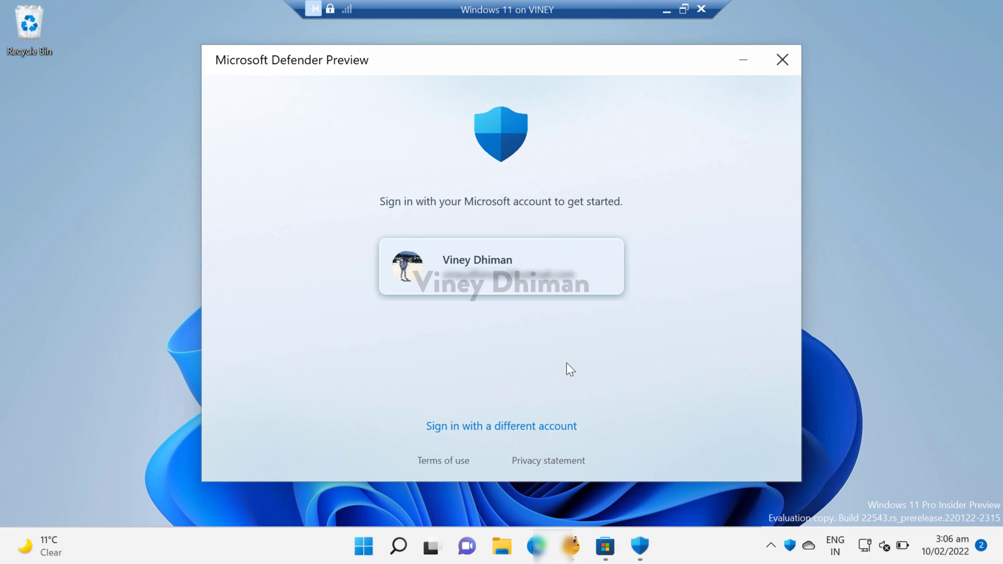
mouse_move(541, 299)
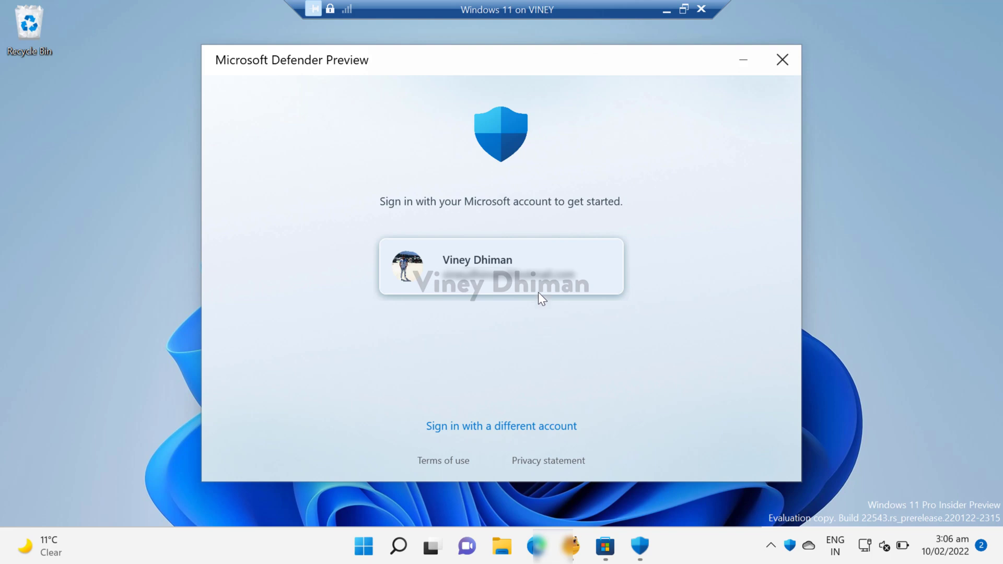
mouse_move(294, 194)
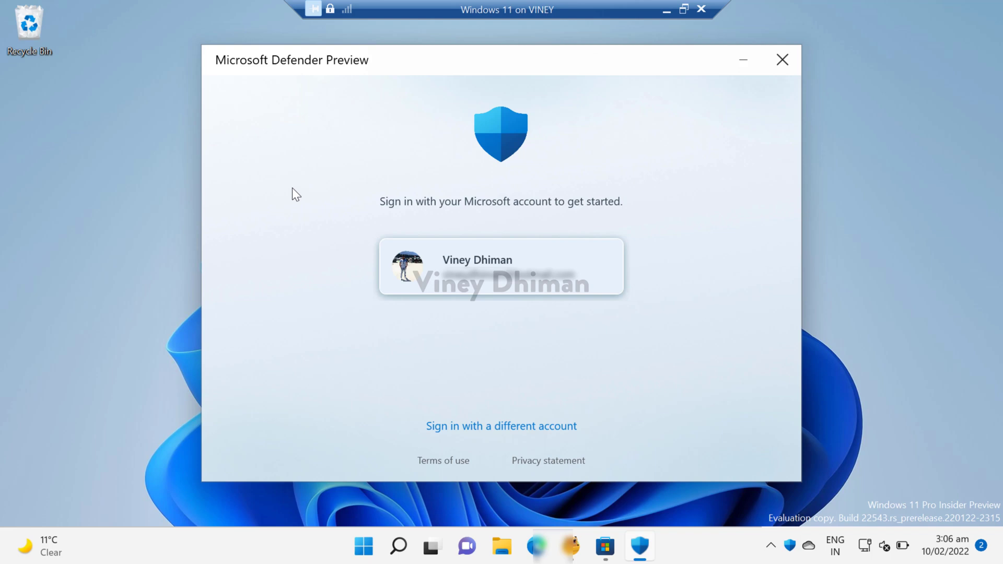
click(501, 266)
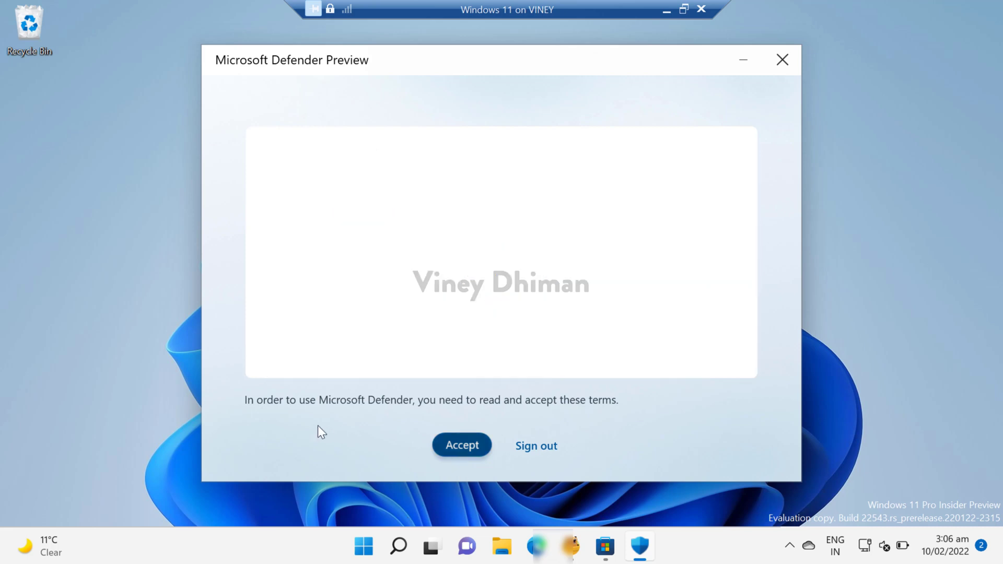
click(461, 445)
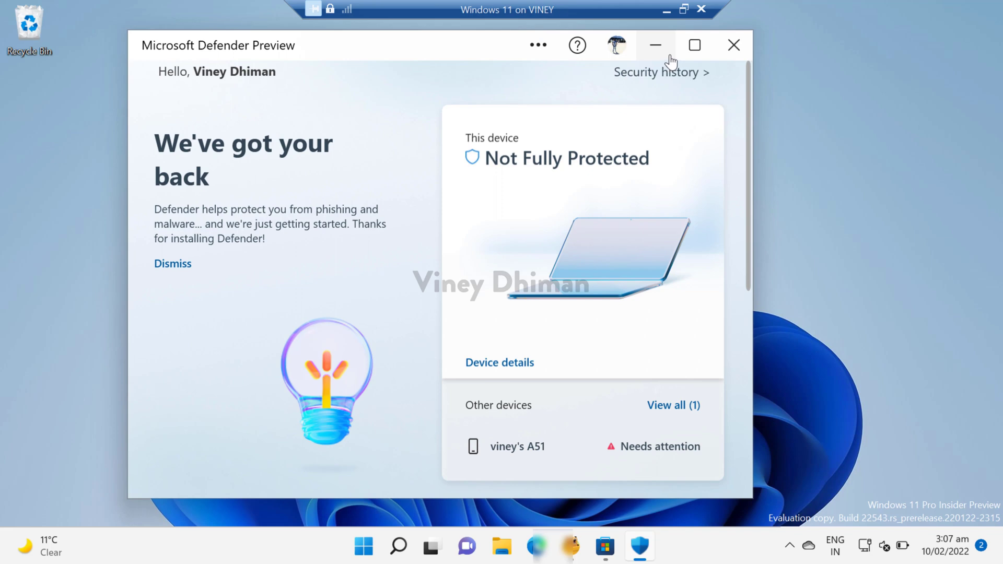
click(694, 44)
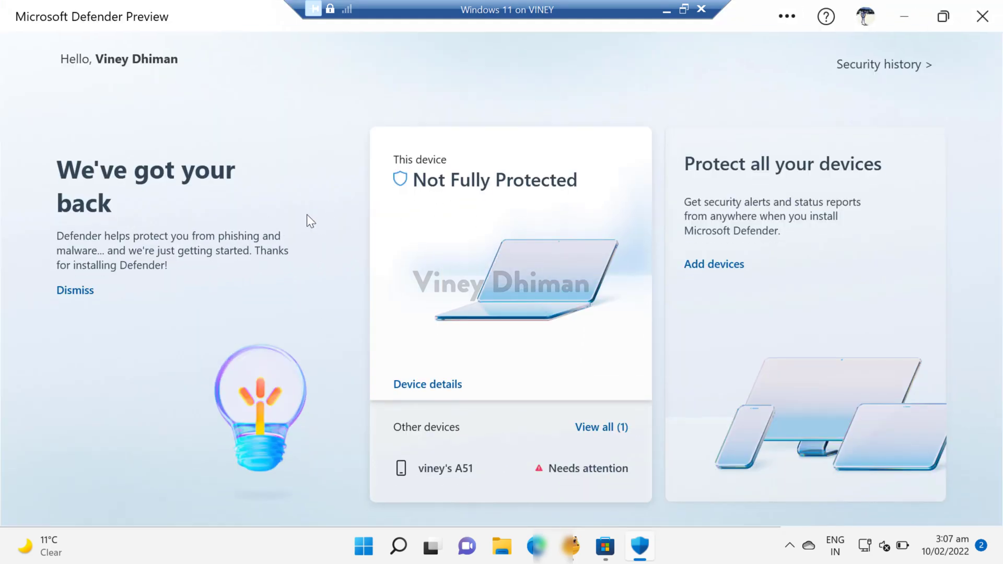
click(75, 290)
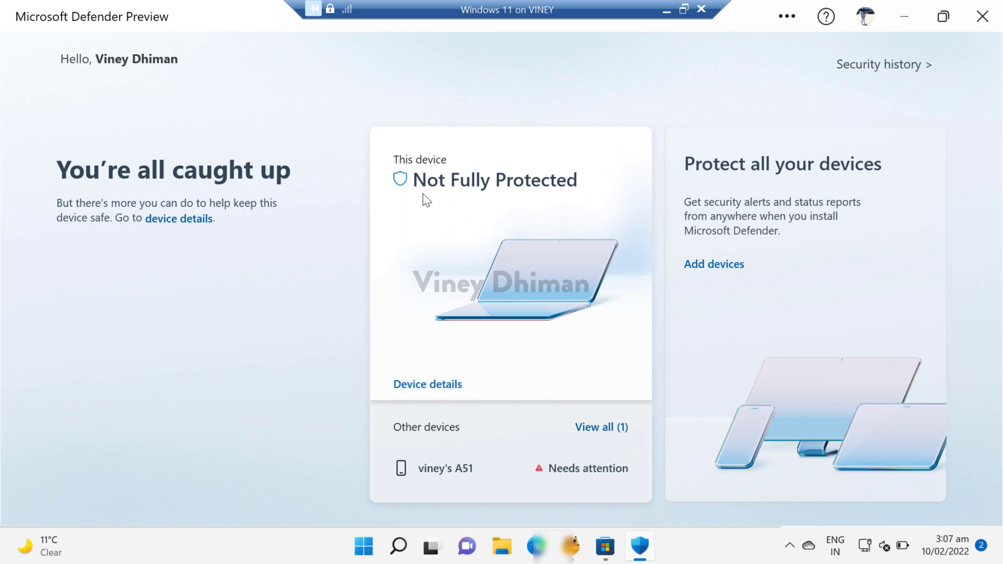
mouse_move(427, 200)
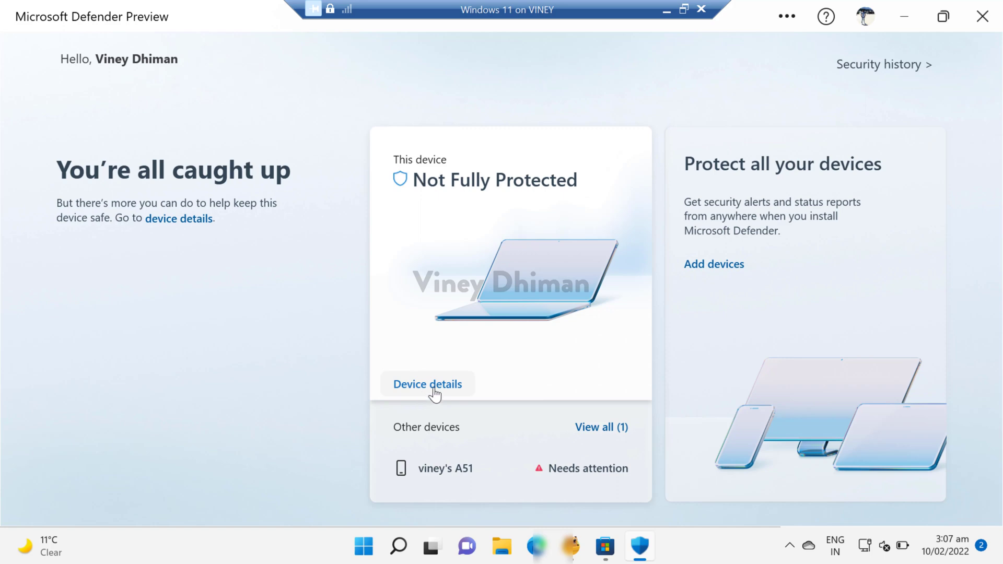
Step: Browse this device's protection summary and open its Security history
click(427, 384)
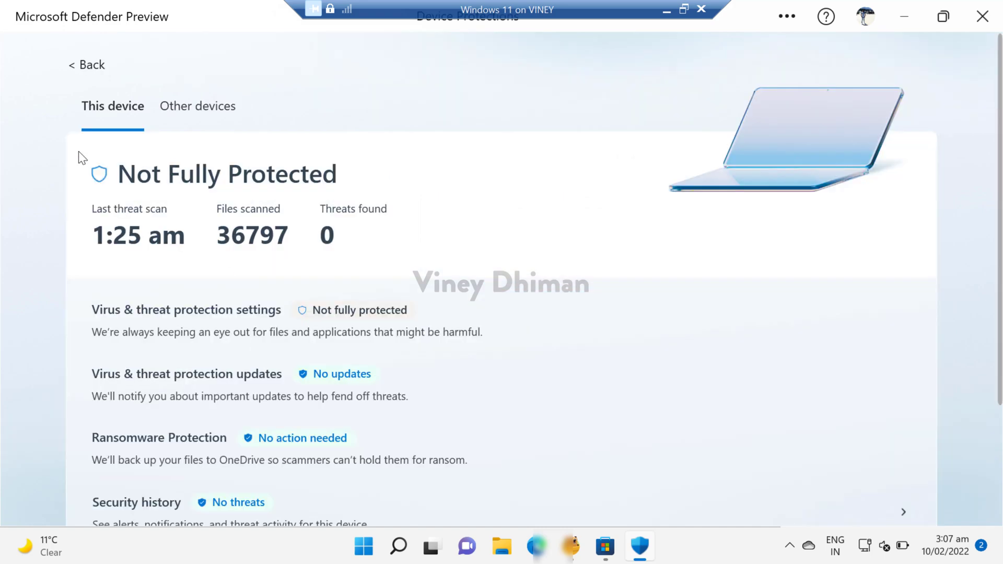
scroll(down, 3)
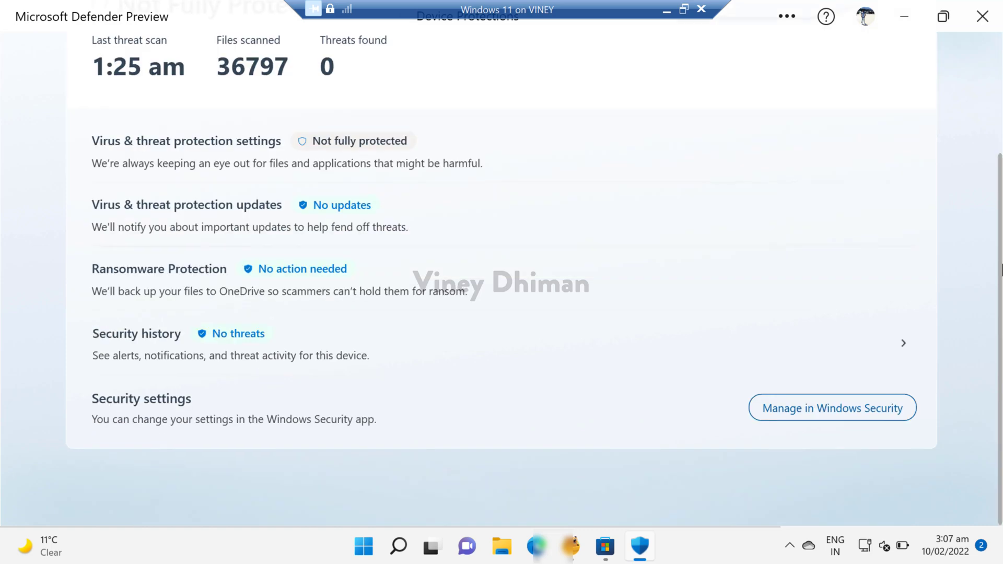
scroll(up, 3)
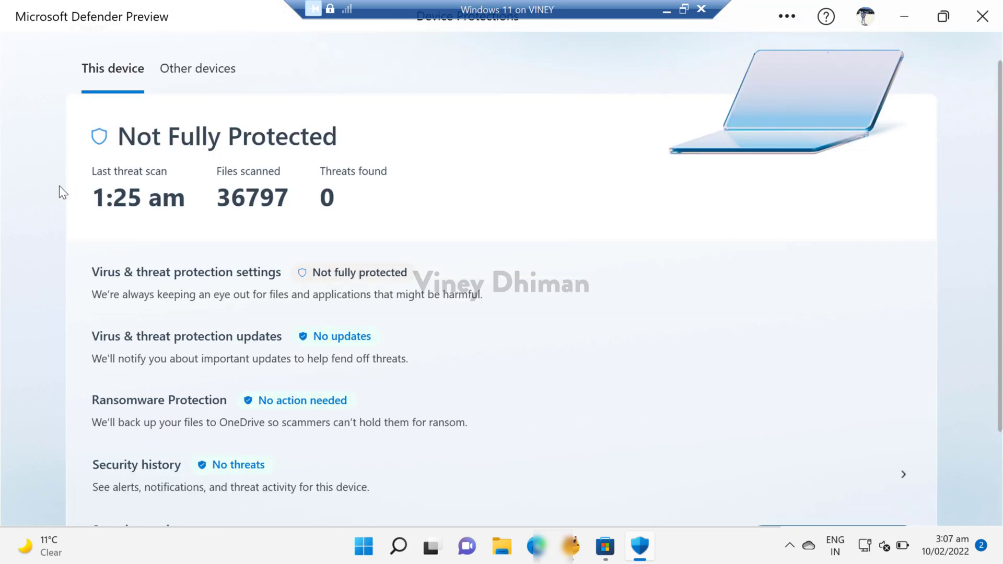
mouse_move(168, 185)
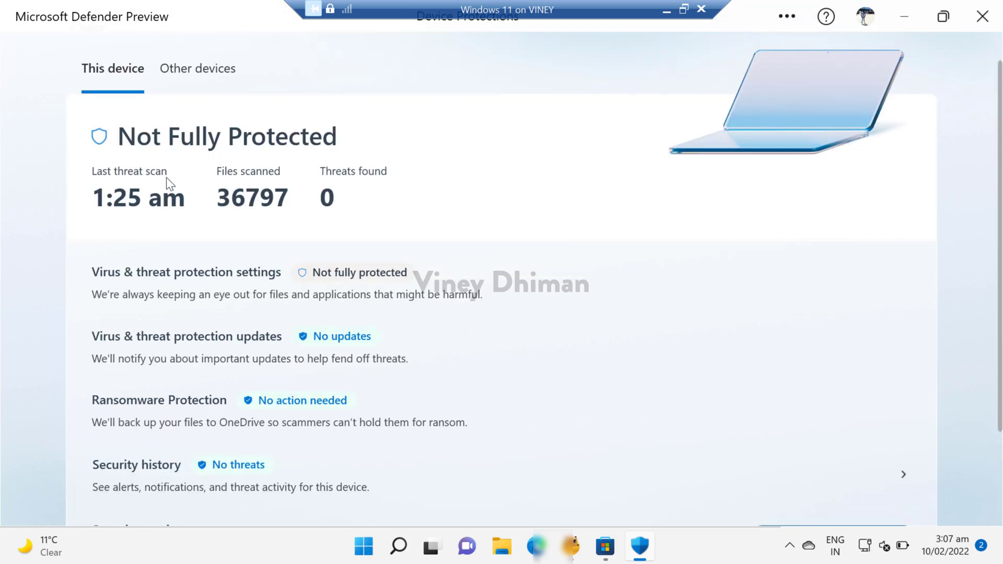
mouse_move(68, 299)
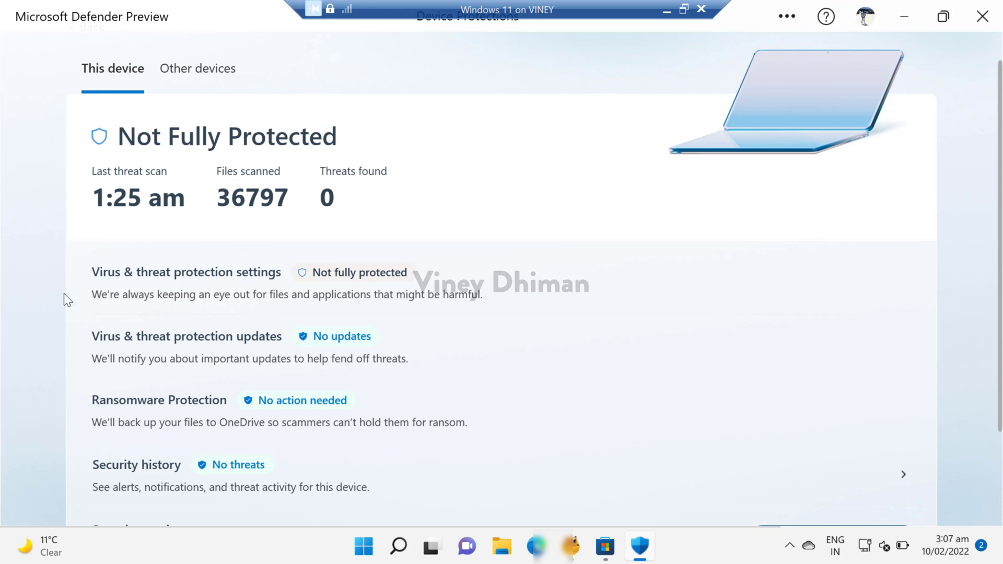
mouse_move(114, 287)
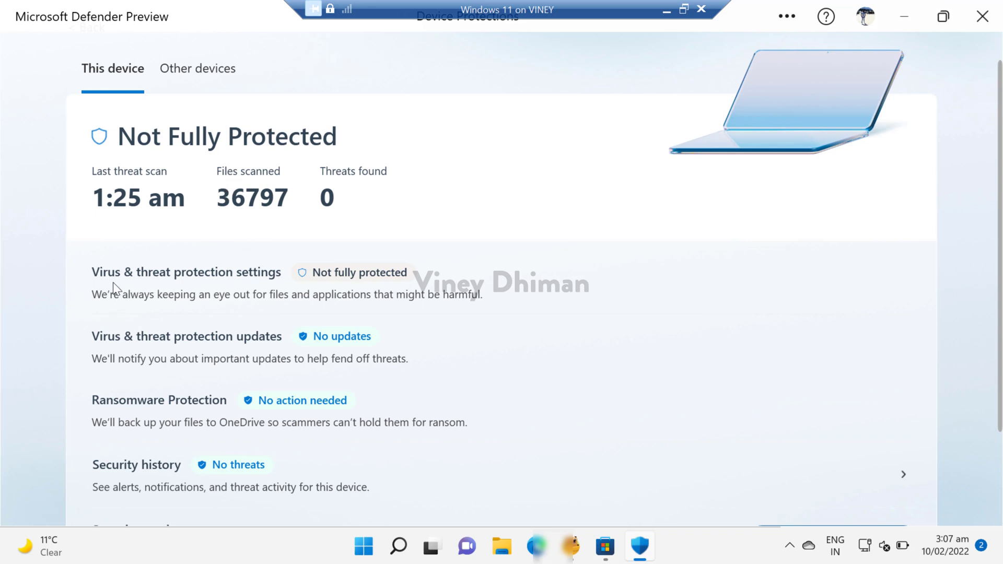
mouse_move(194, 285)
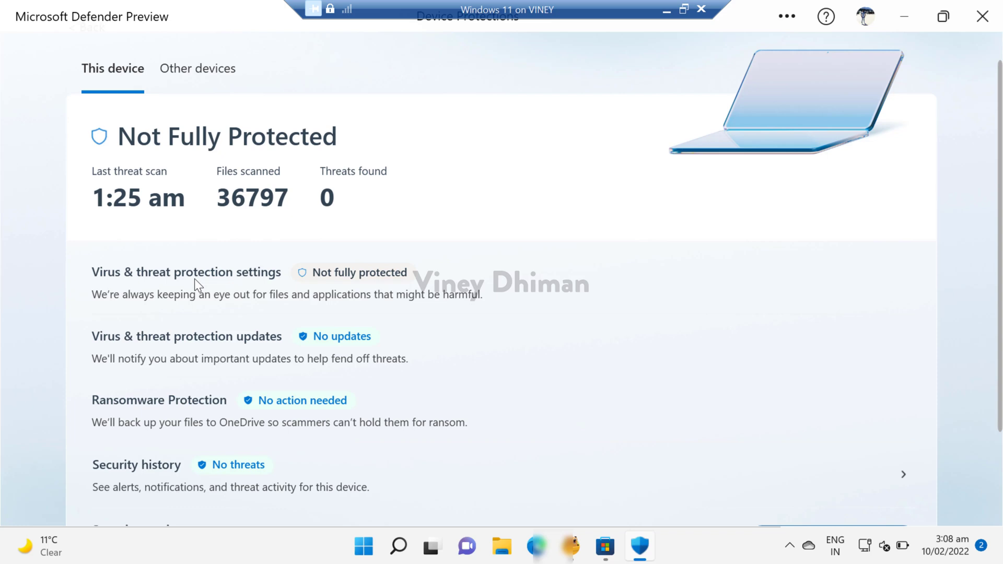
mouse_move(302, 288)
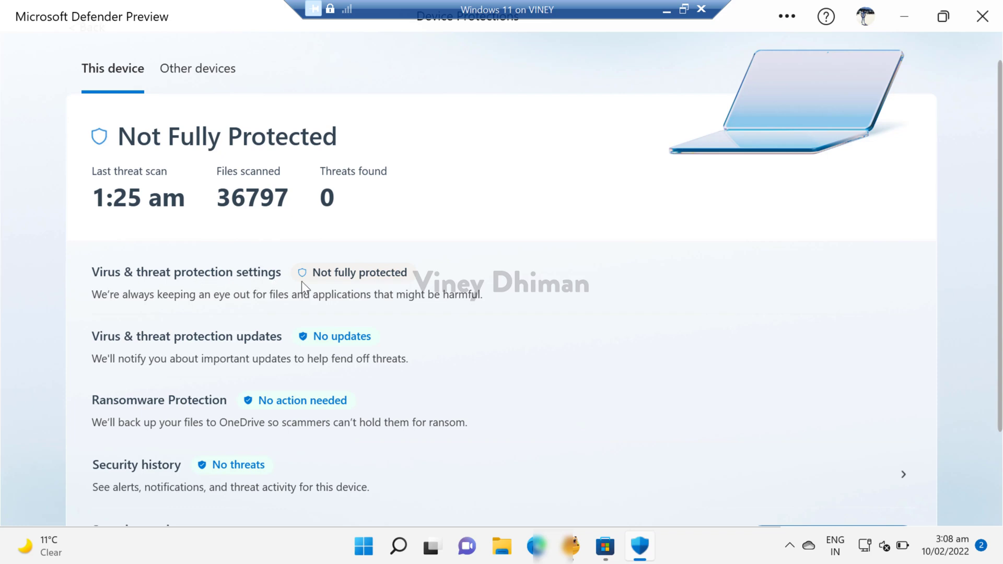
mouse_move(395, 280)
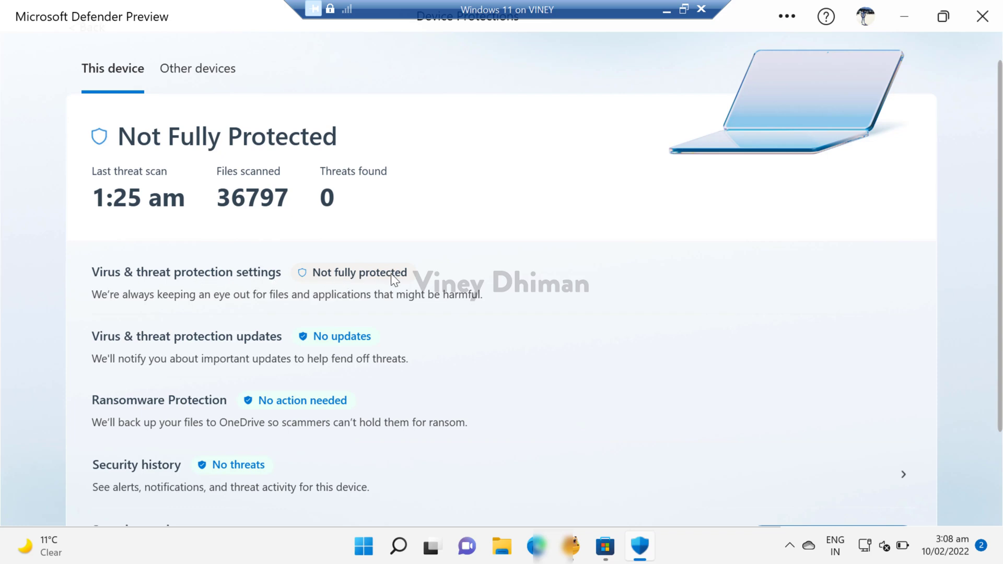
mouse_move(236, 347)
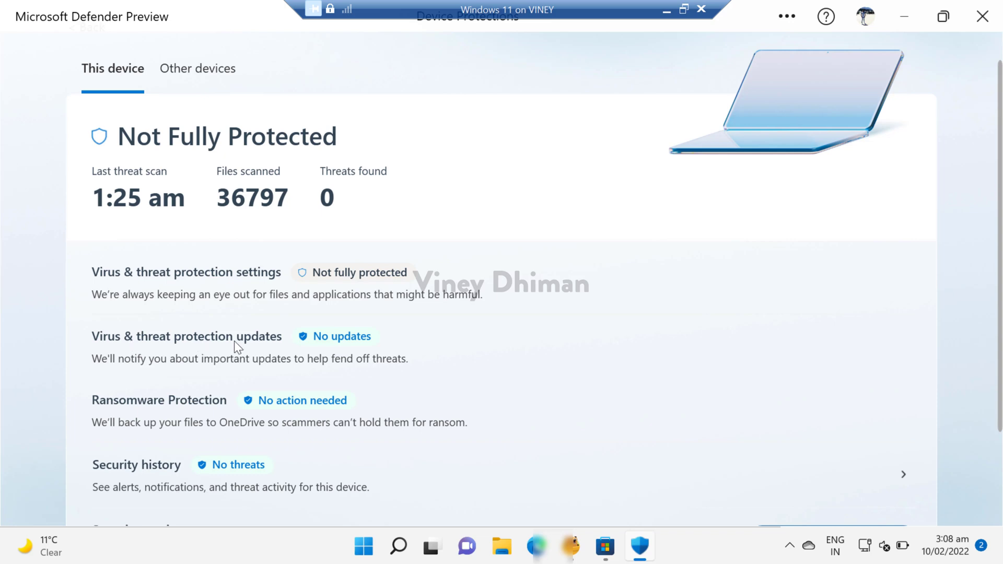
mouse_move(323, 354)
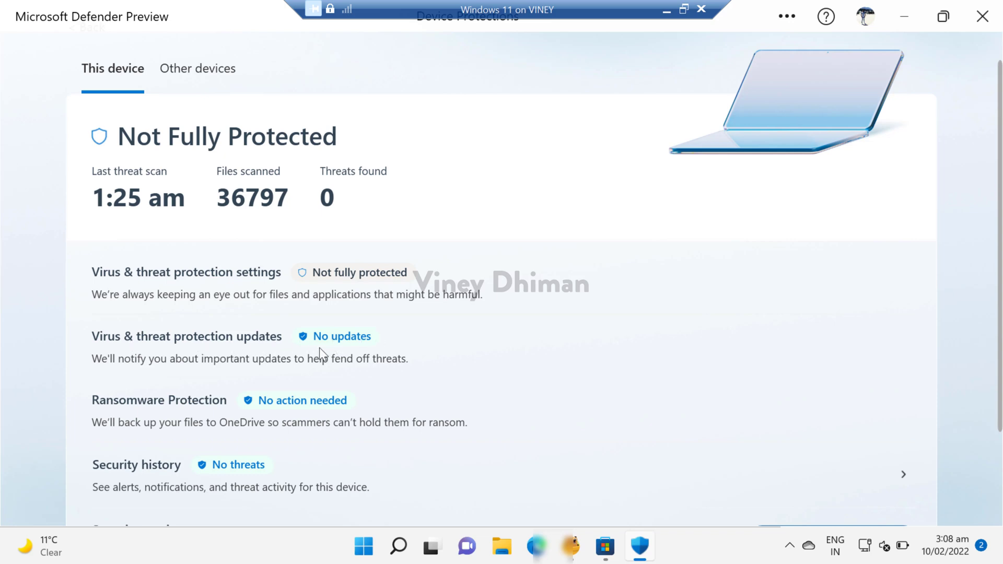
mouse_move(381, 407)
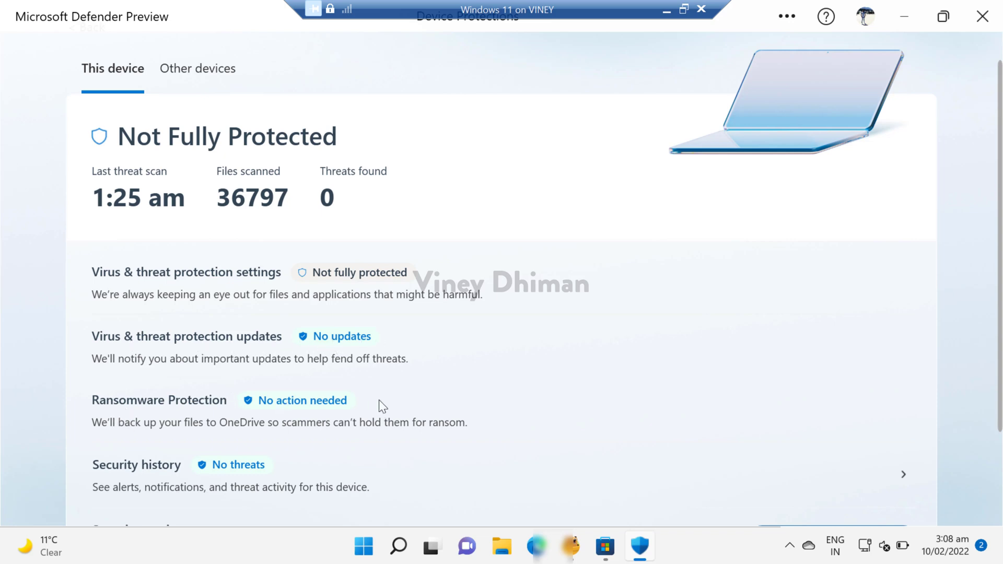
scroll(down, 3)
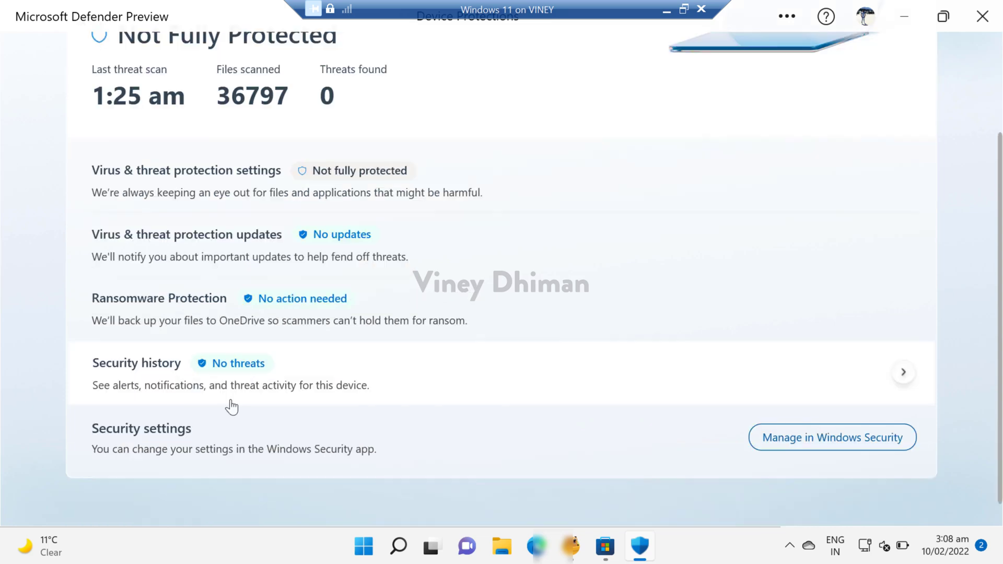
mouse_move(817, 383)
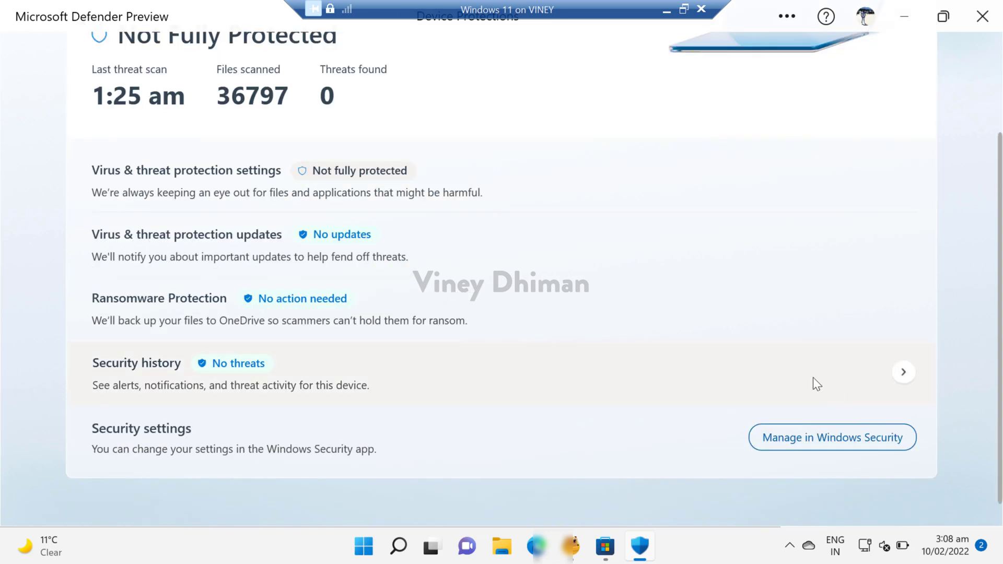
click(903, 372)
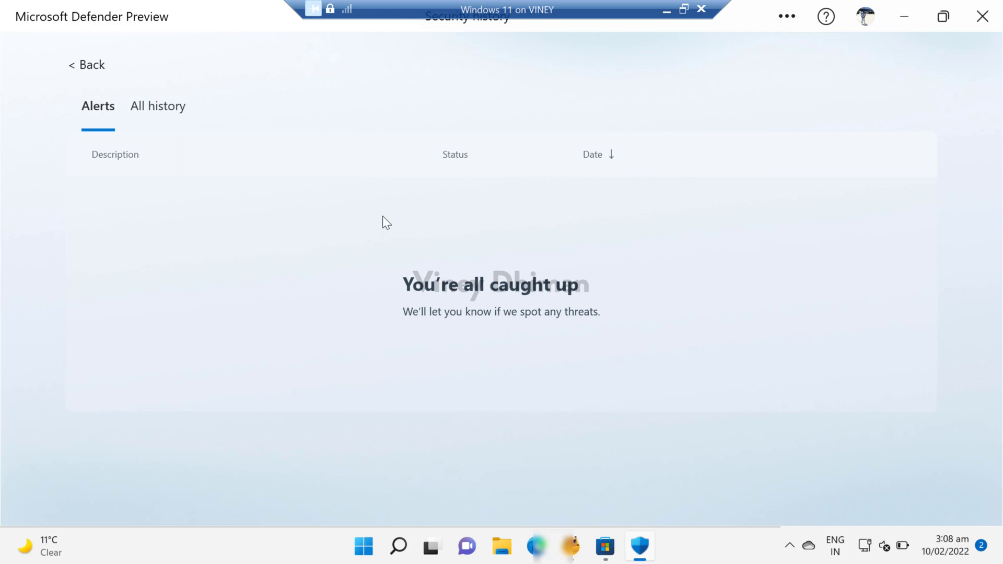
mouse_move(89, 69)
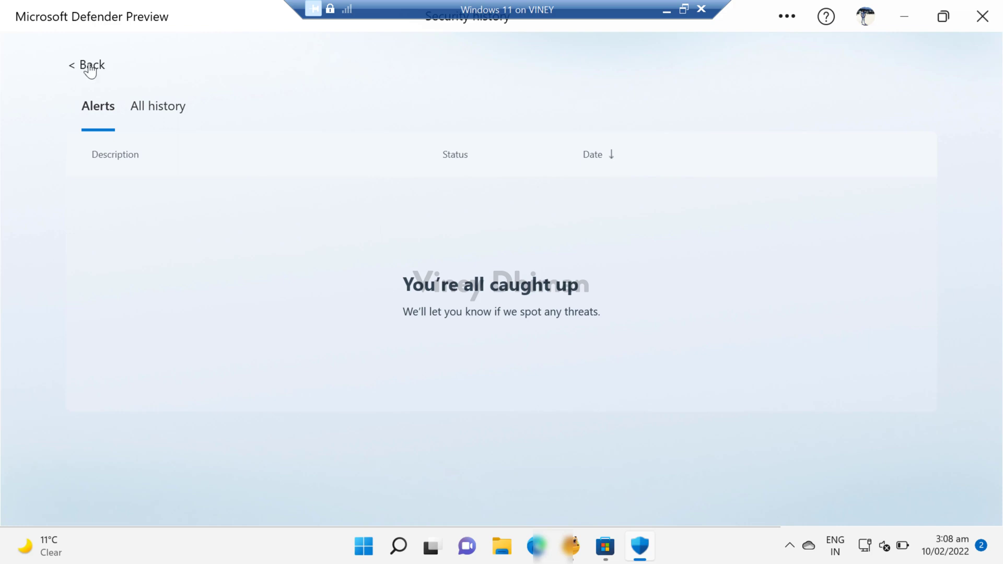
Step: Go back from Security history to the Device protection page
click(88, 66)
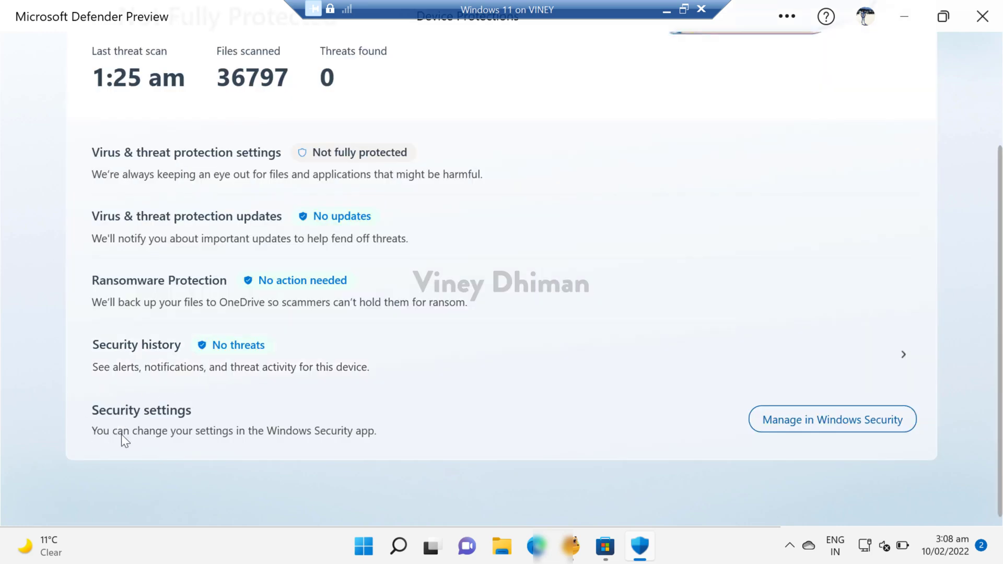
mouse_move(805, 435)
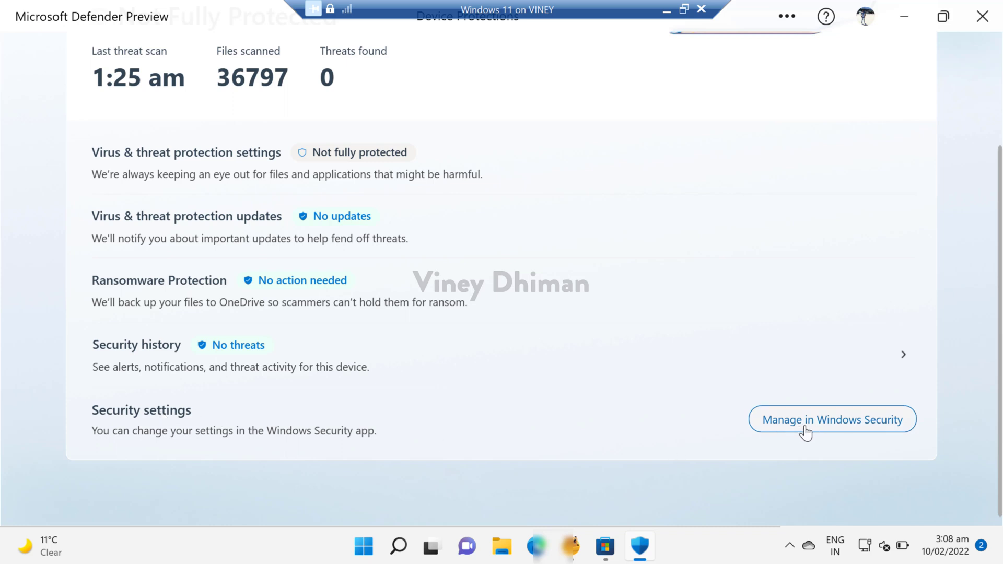
mouse_move(654, 396)
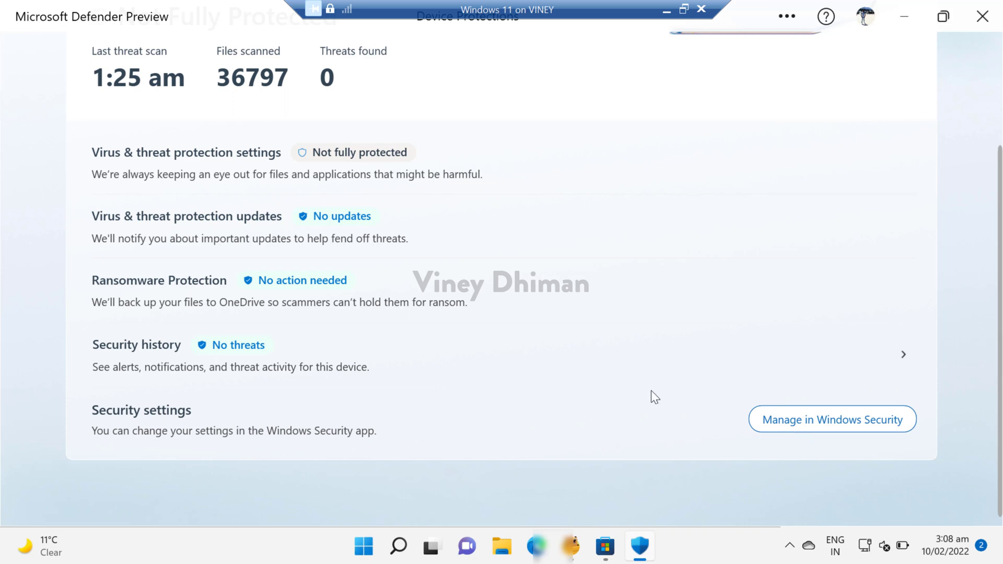
Step: Choose Manage to open Windows Security's Virus & threat protection page
click(831, 419)
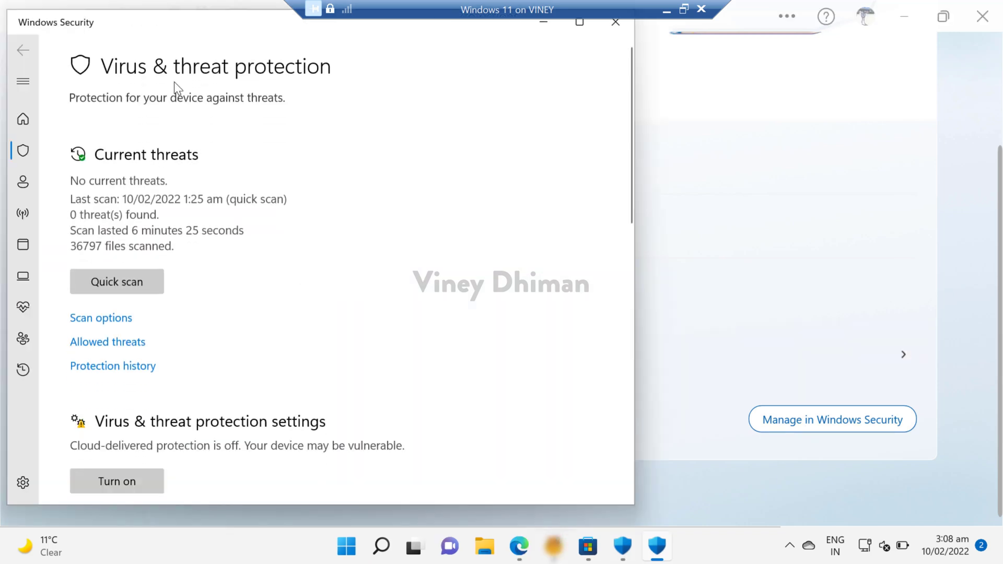
mouse_move(311, 167)
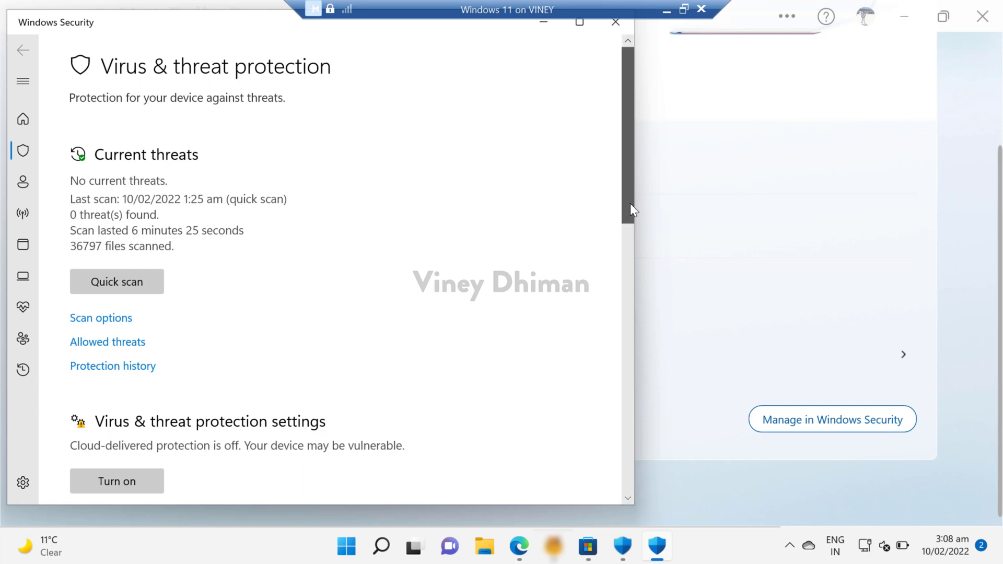
scroll(up, 3)
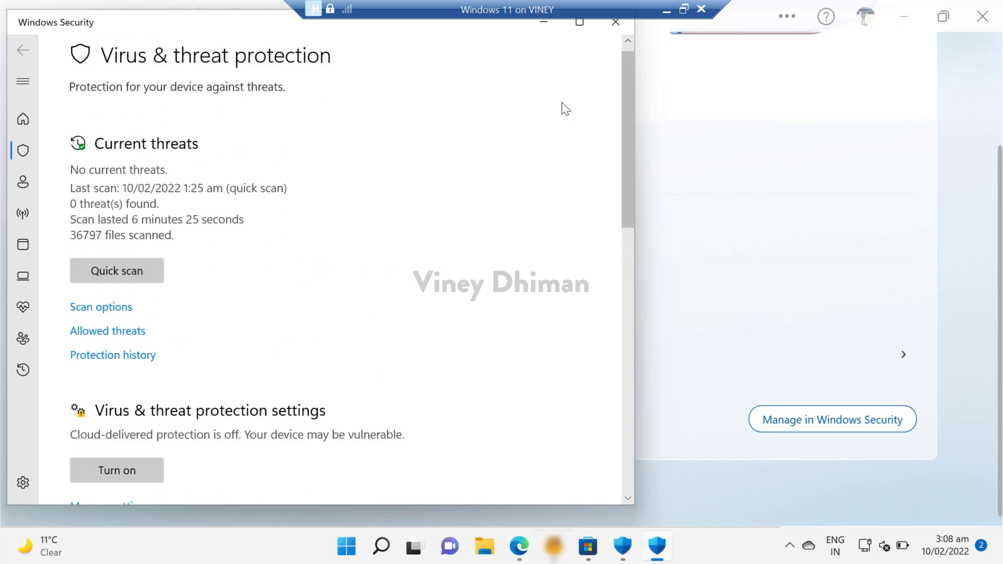
Step: Switch to the Other devices tab showing the Samsung SM-A515F phone
click(615, 21)
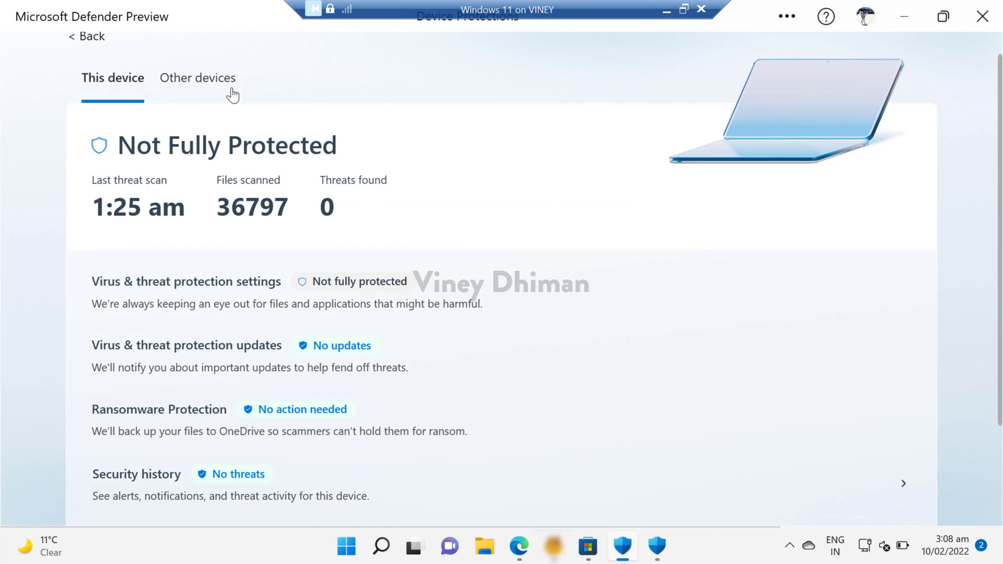
mouse_move(207, 93)
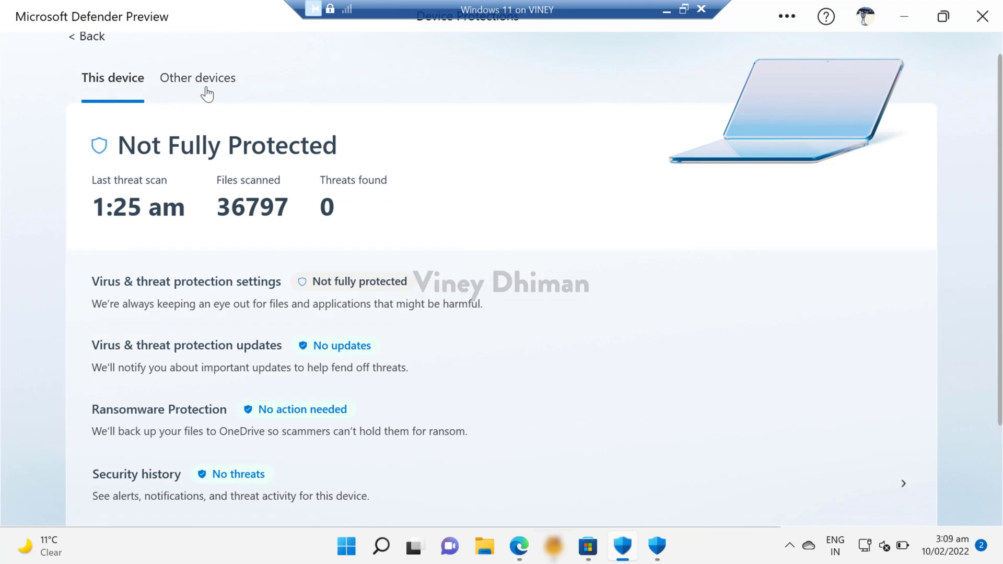
click(198, 78)
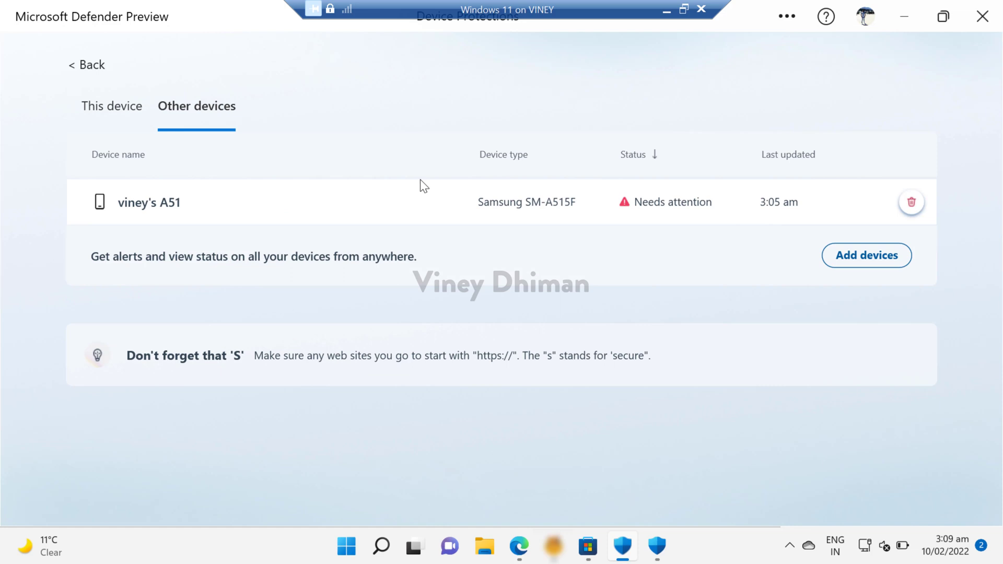
mouse_move(373, 220)
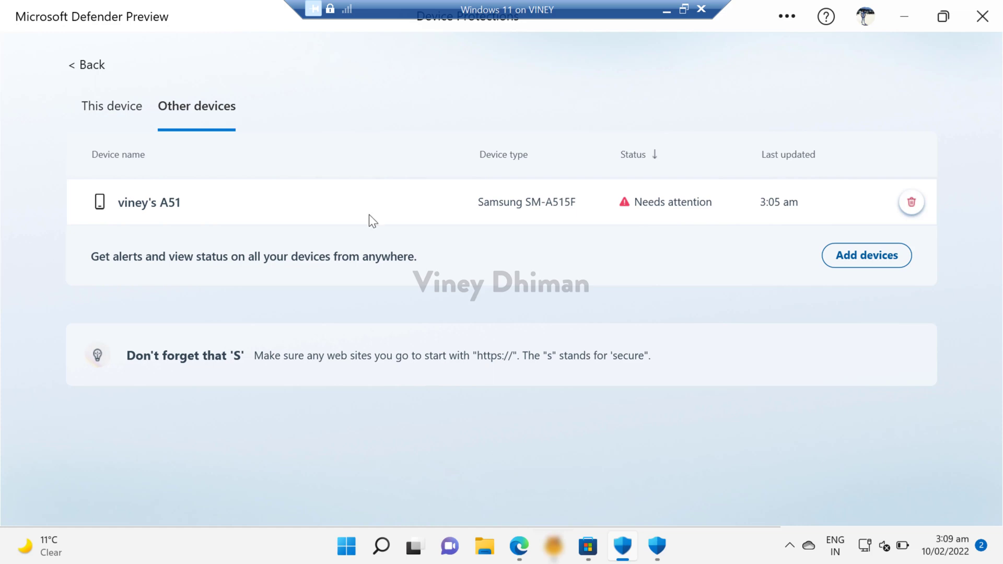
mouse_move(459, 219)
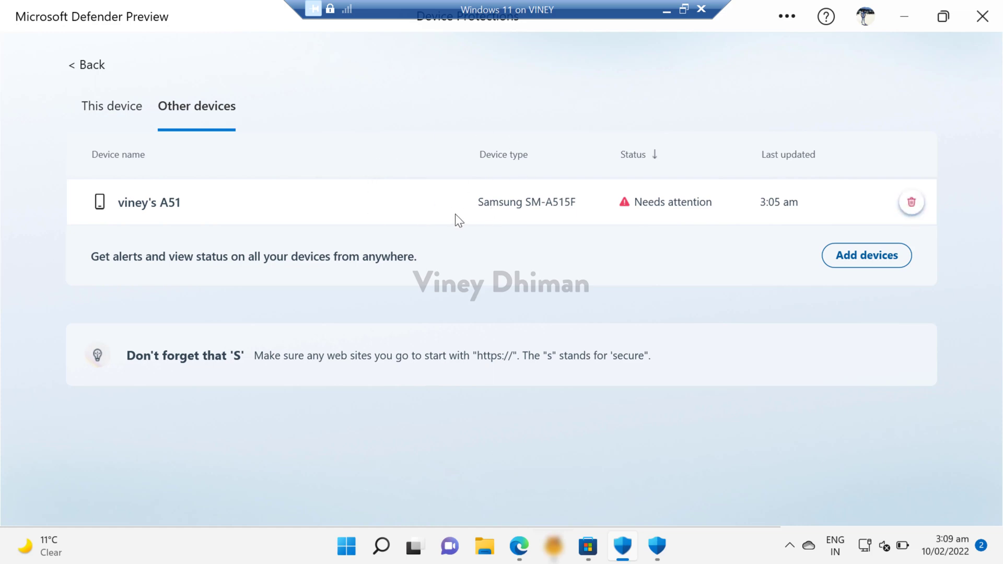
mouse_move(293, 177)
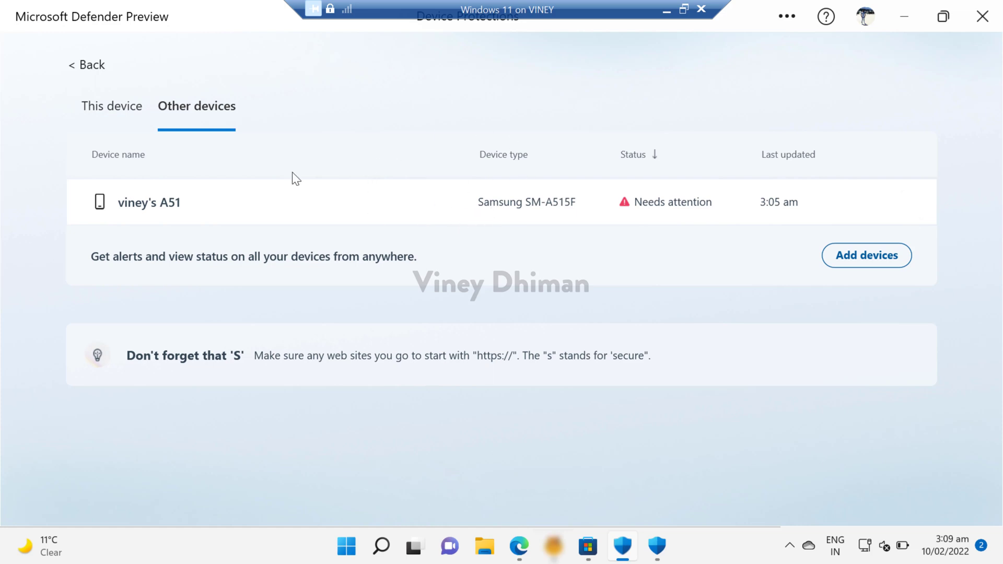
mouse_move(318, 206)
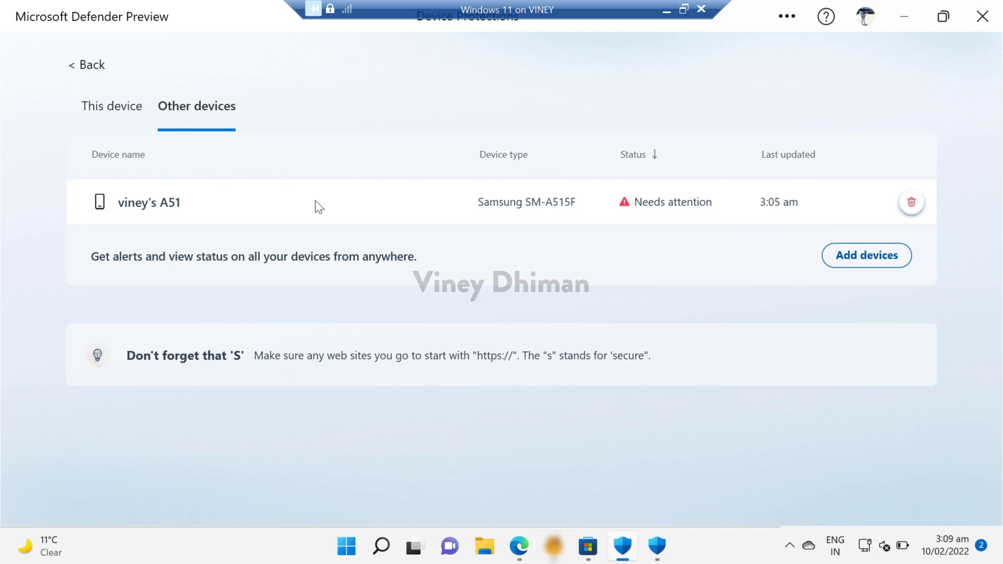
mouse_move(322, 177)
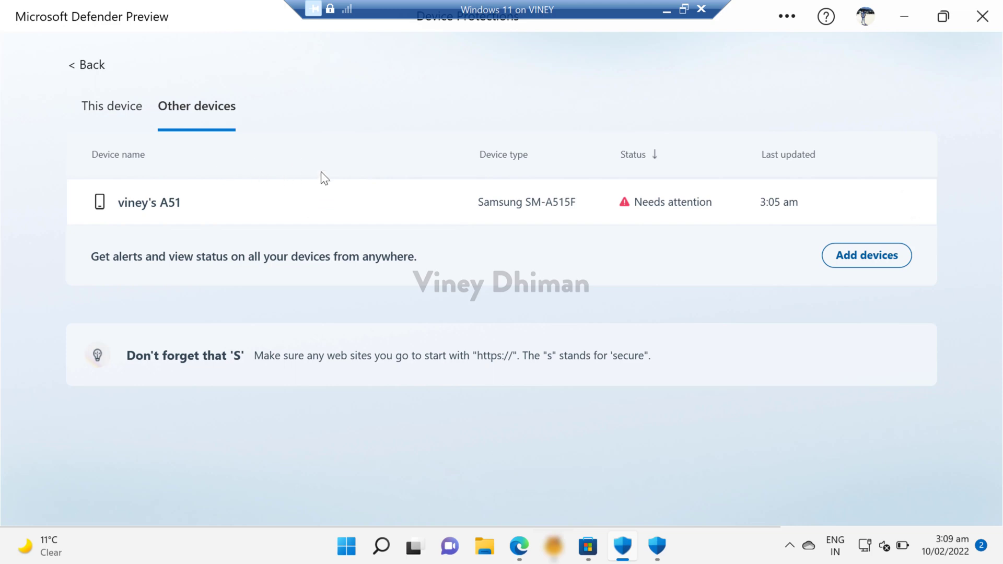
mouse_move(783, 288)
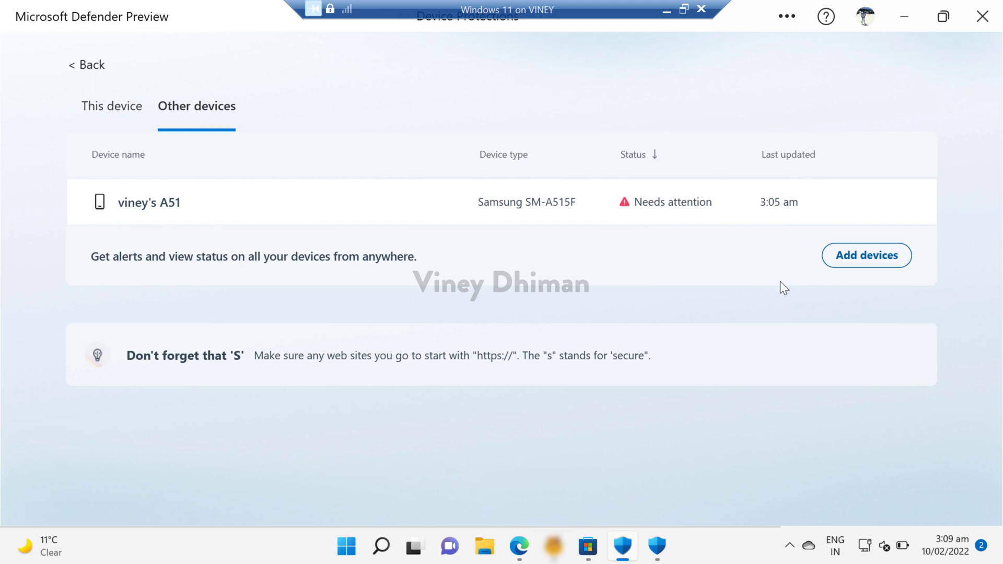
mouse_move(623, 278)
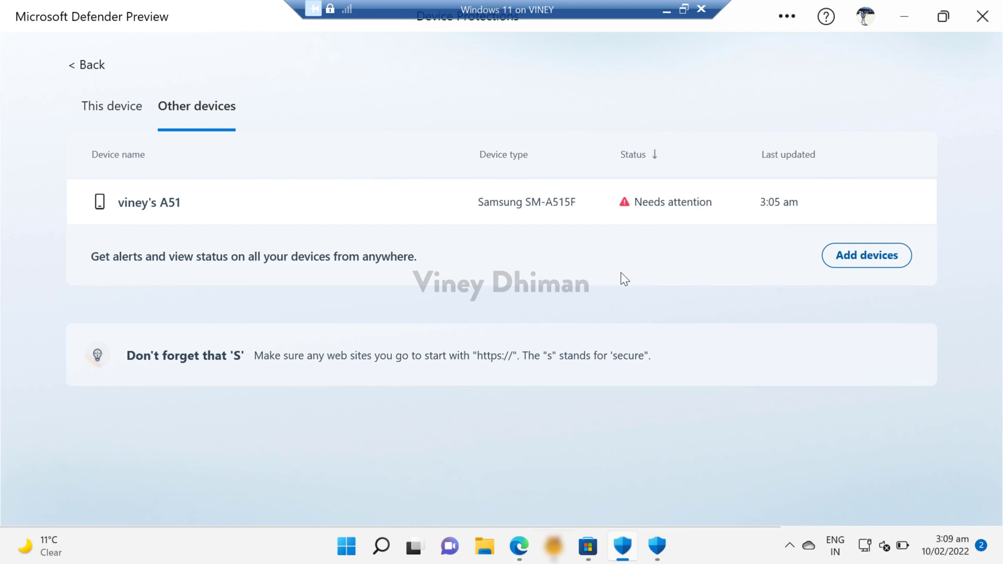
mouse_move(866, 255)
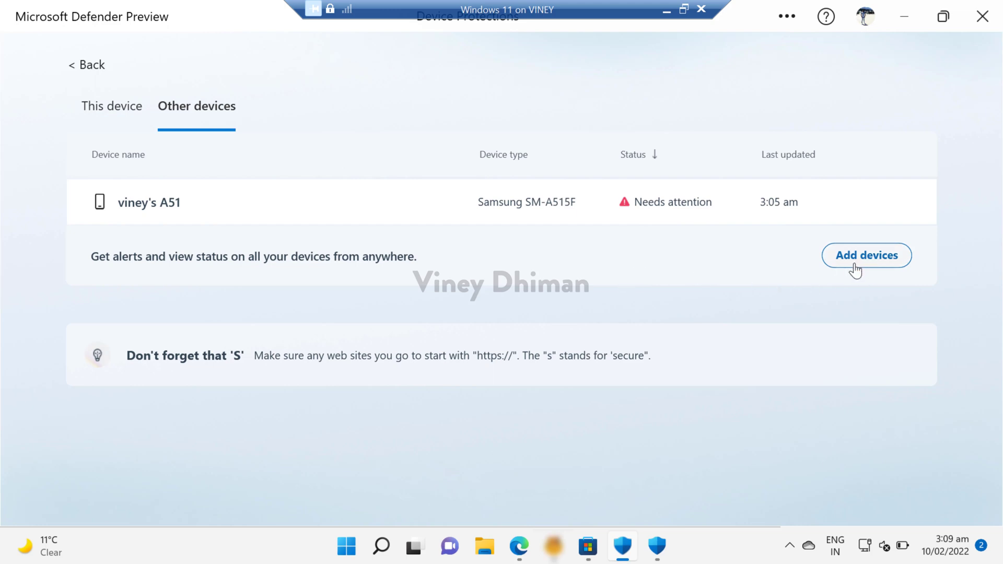
Step: Open the Add devices dialog with Copy link, Email link and Scan QR code
click(865, 255)
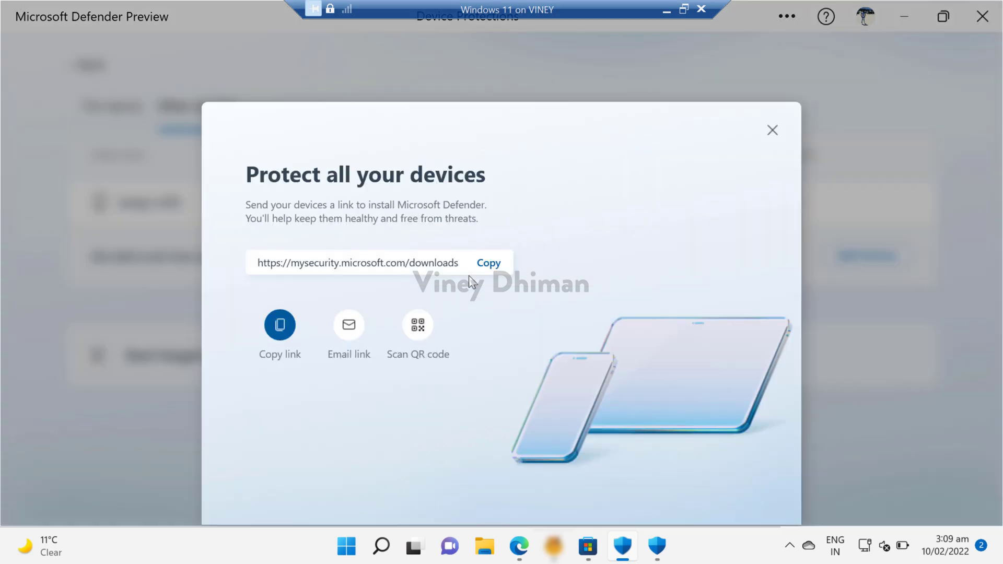
mouse_move(319, 314)
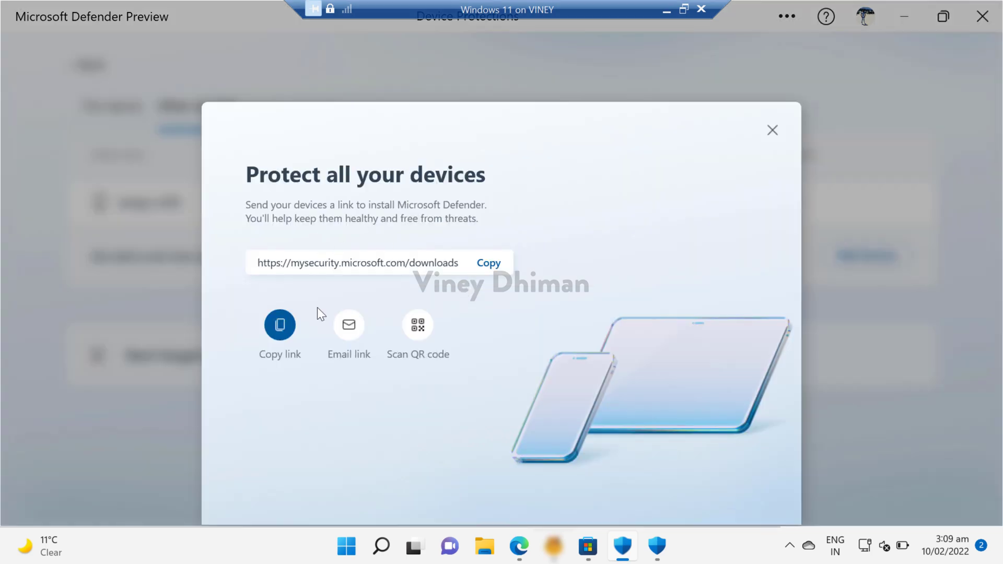
mouse_move(280, 373)
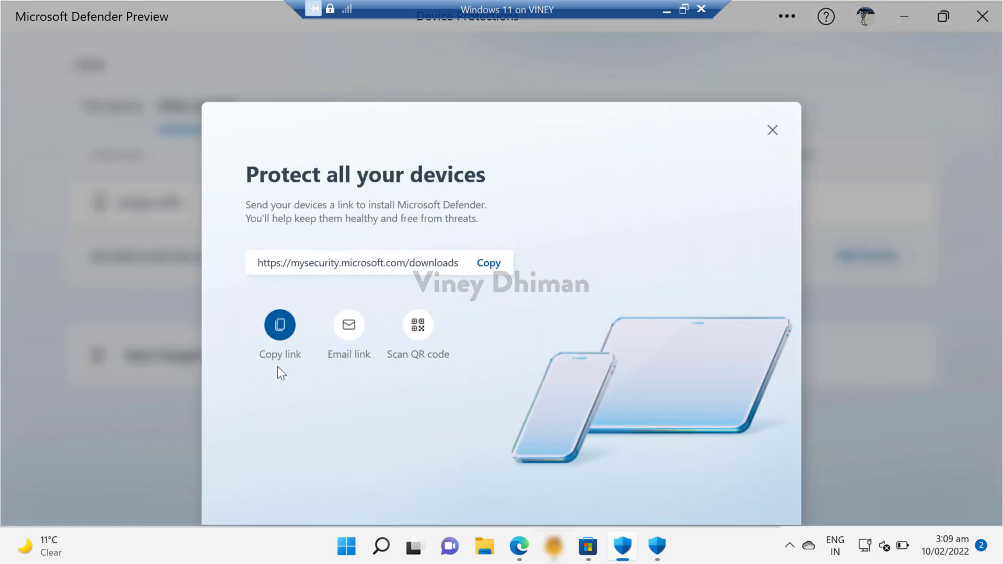
mouse_move(410, 365)
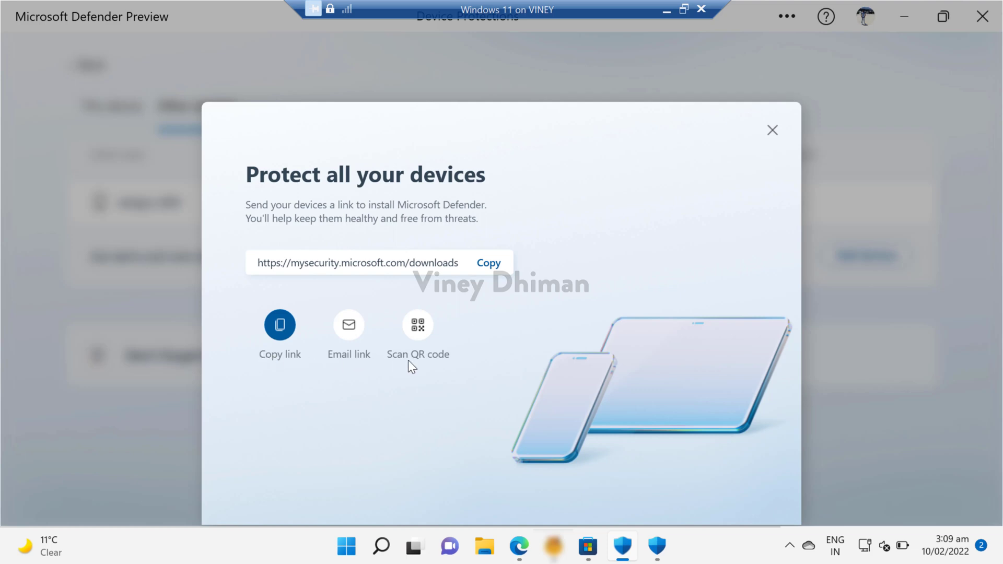
mouse_move(447, 365)
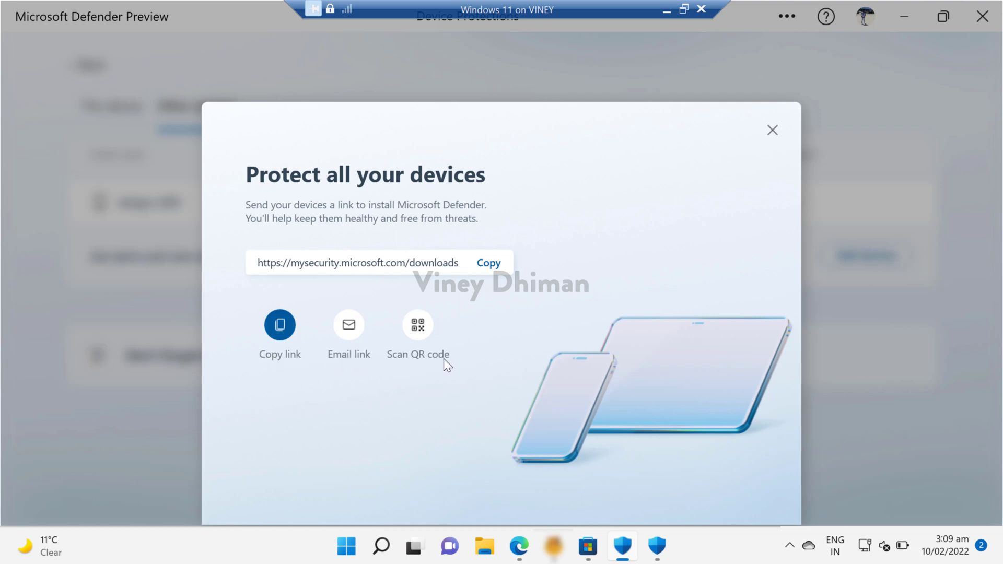
mouse_move(349, 390)
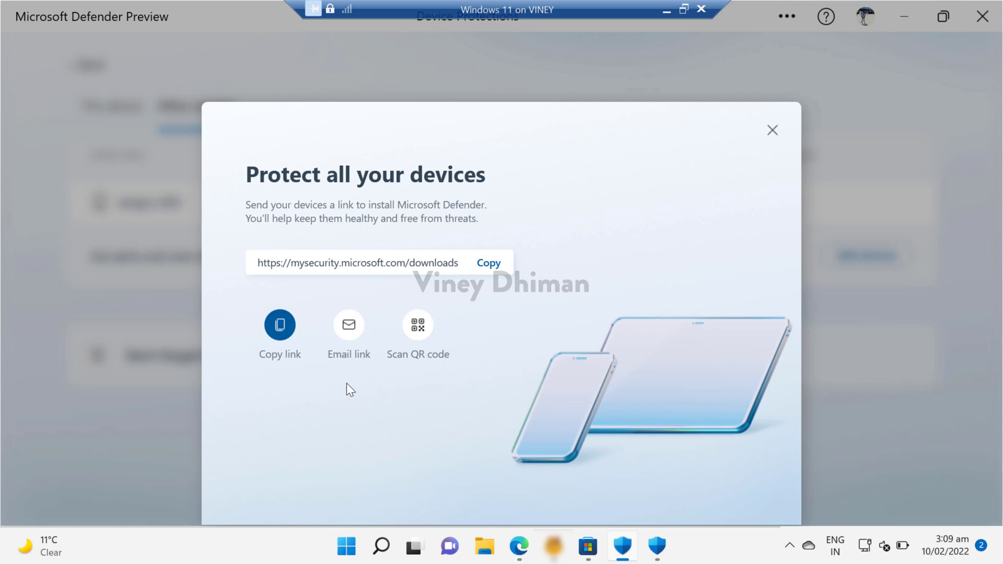
mouse_move(289, 385)
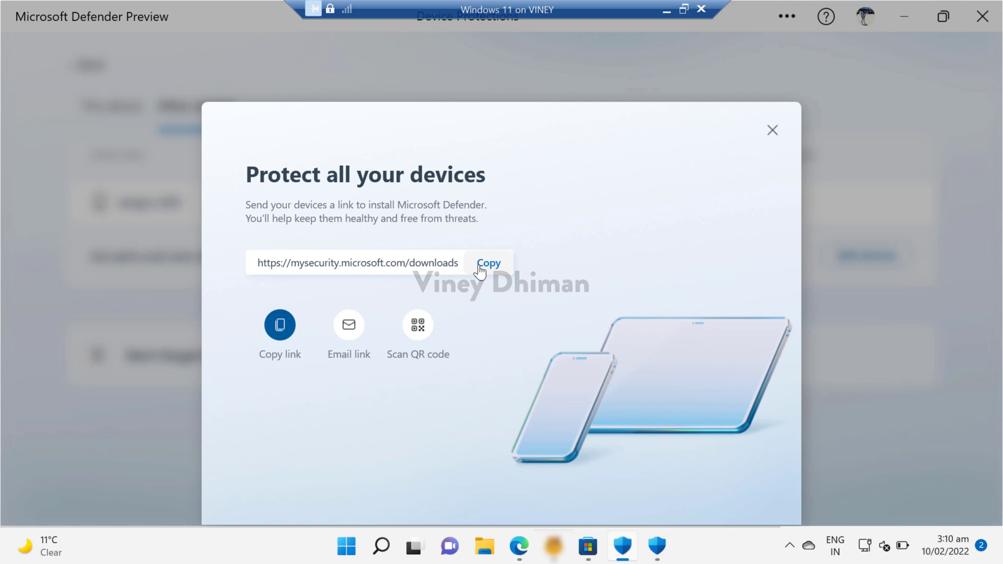
mouse_move(528, 331)
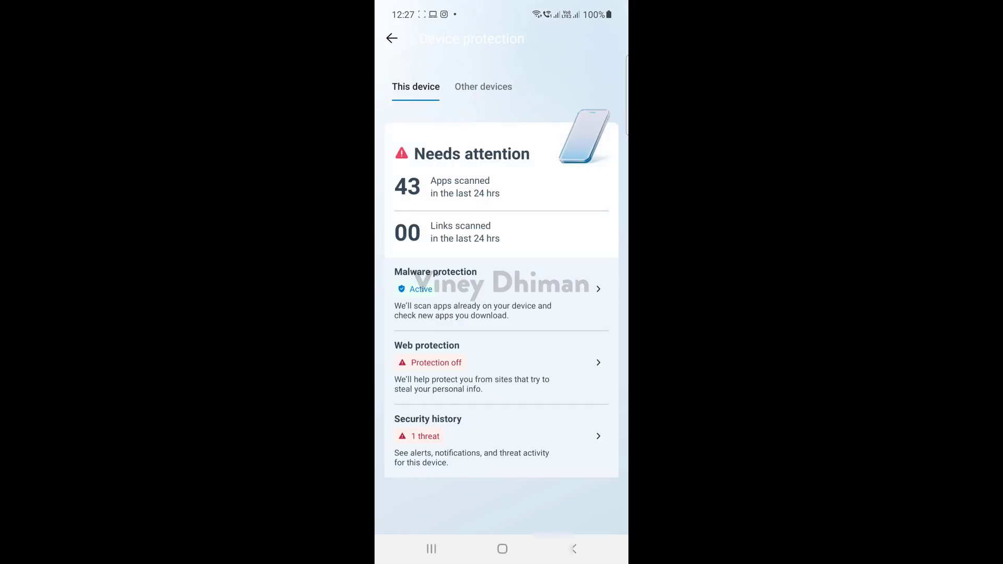
Step: Check the linked virtual machine under Other devices, preview the Add devices sheet, then go back home
click(483, 86)
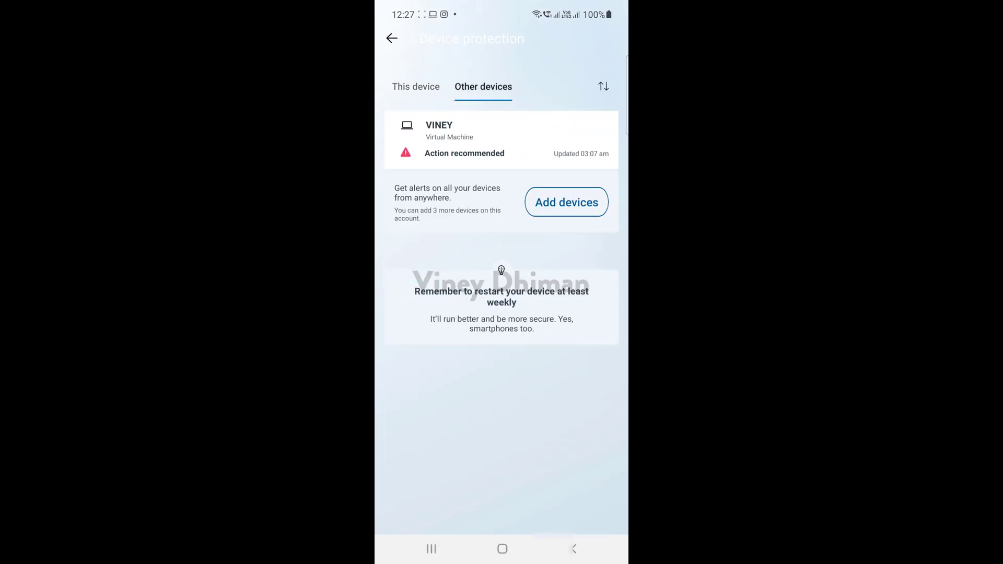
click(565, 202)
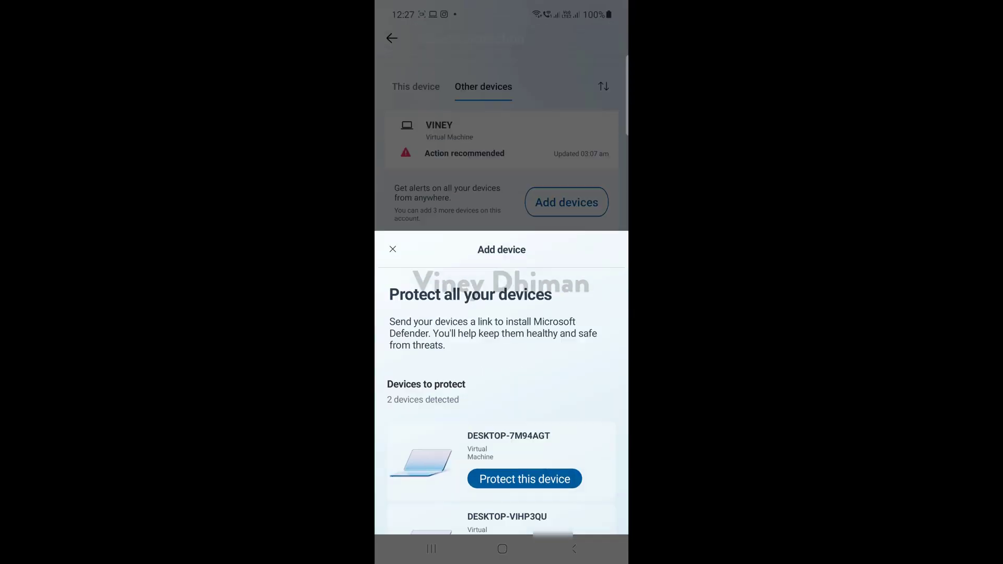
click(393, 248)
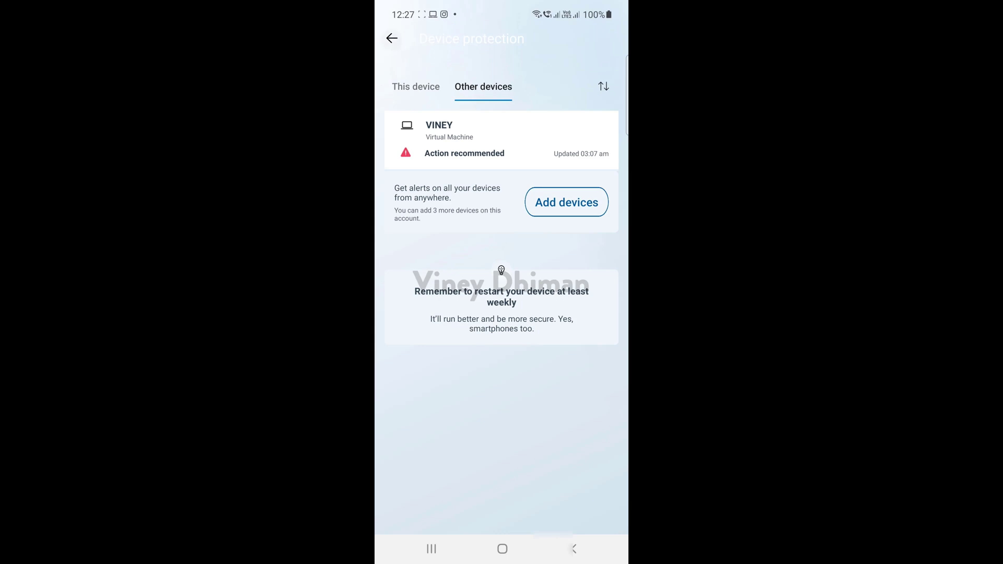
click(391, 39)
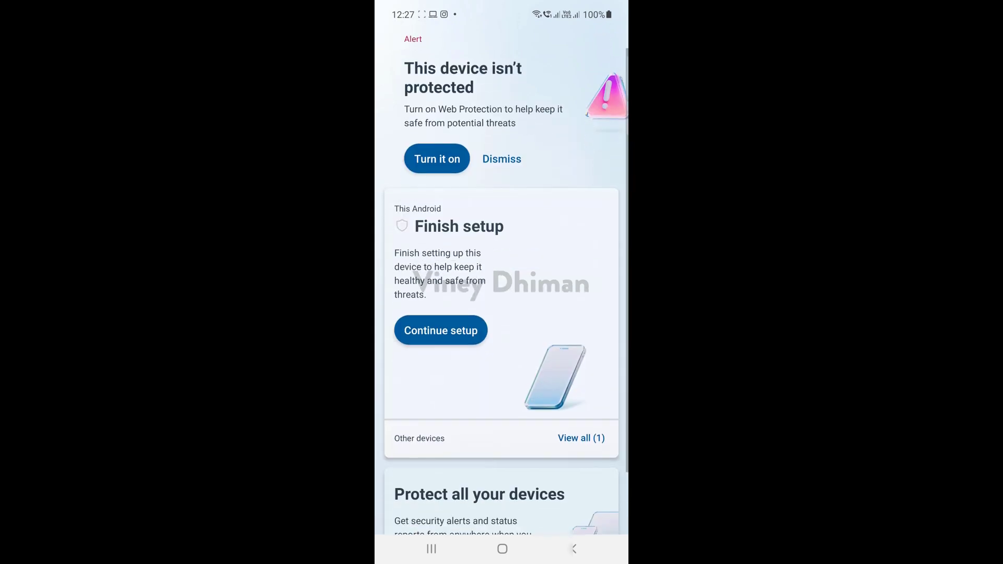